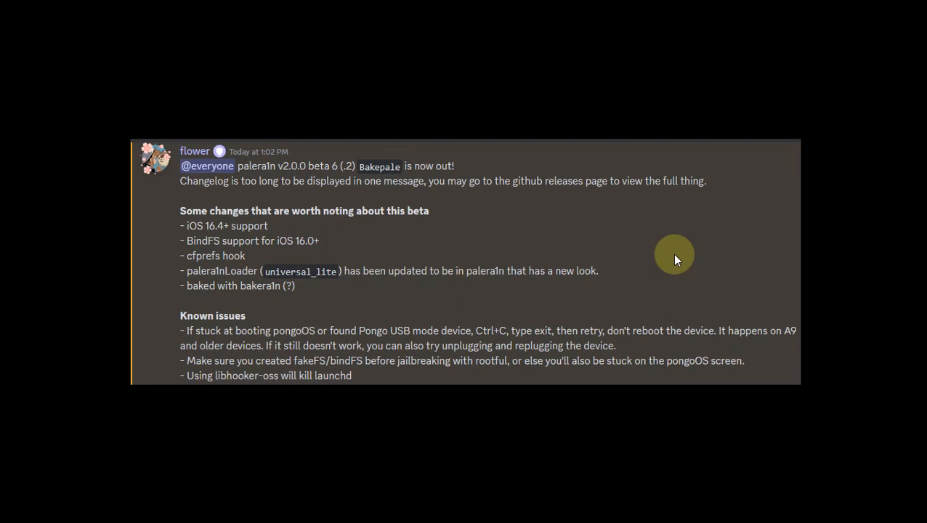
{"action": "mouse_move", "coordinate": [667, 256]}
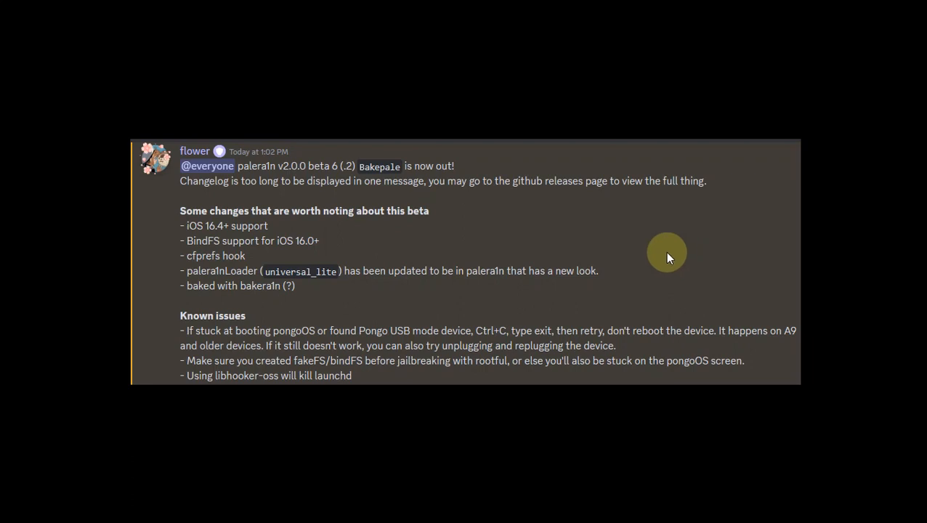
{"action": "mouse_move", "coordinate": [655, 250]}
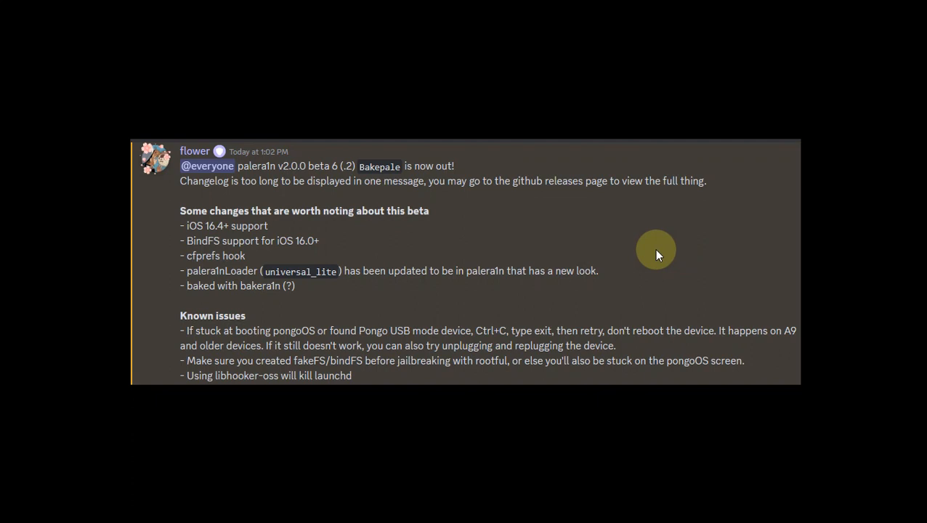
{"action": "mouse_move", "coordinate": [297, 183]}
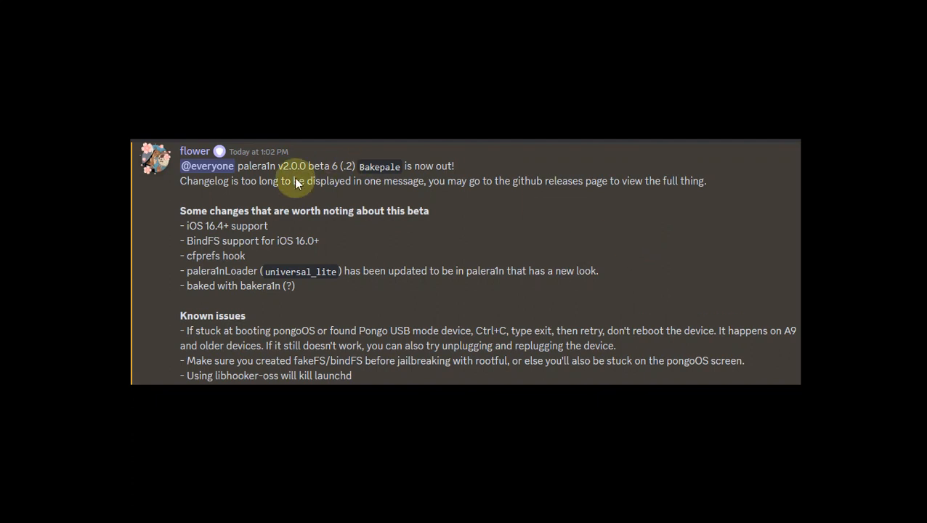
{"action": "mouse_move", "coordinate": [465, 224]}
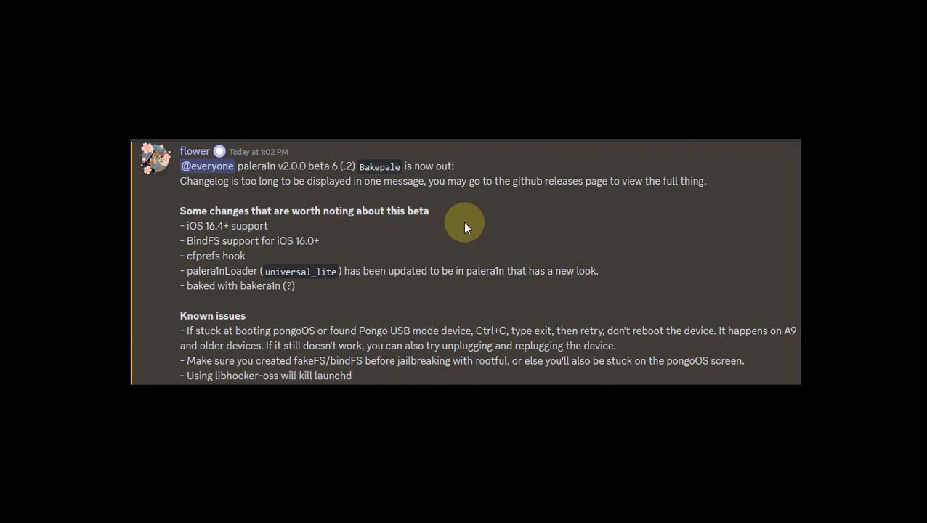
{"action": "mouse_move", "coordinate": [450, 192]}
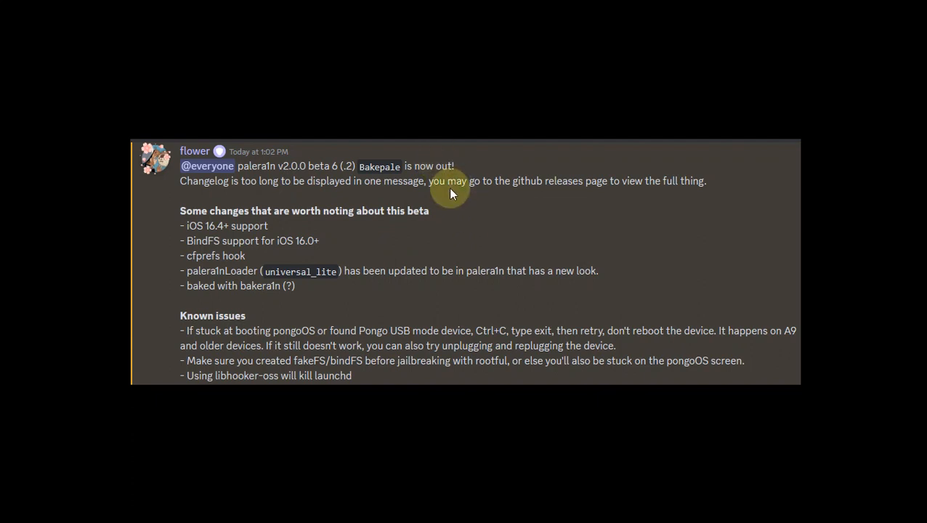
{"action": "mouse_move", "coordinate": [453, 217]}
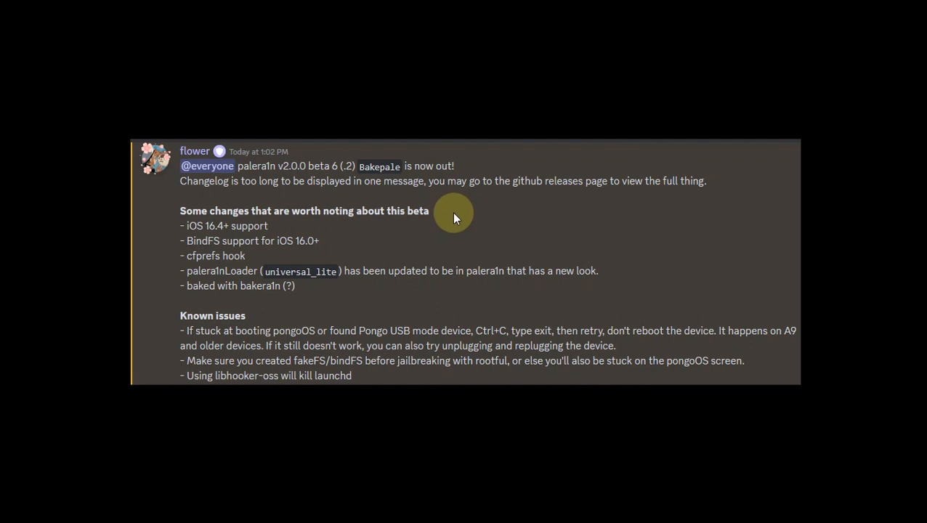
{"action": "mouse_move", "coordinate": [478, 212]}
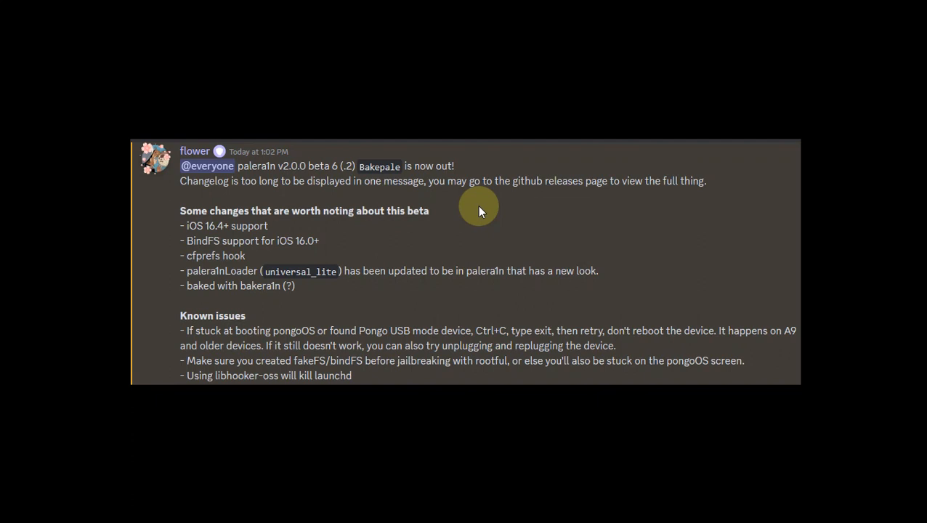
{"action": "mouse_move", "coordinate": [341, 293]}
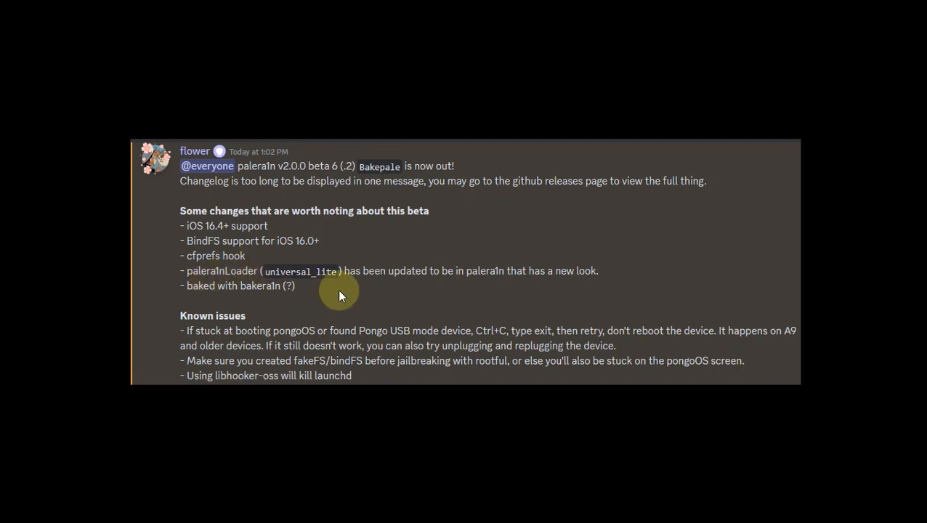
{"action": "mouse_move", "coordinate": [551, 225]}
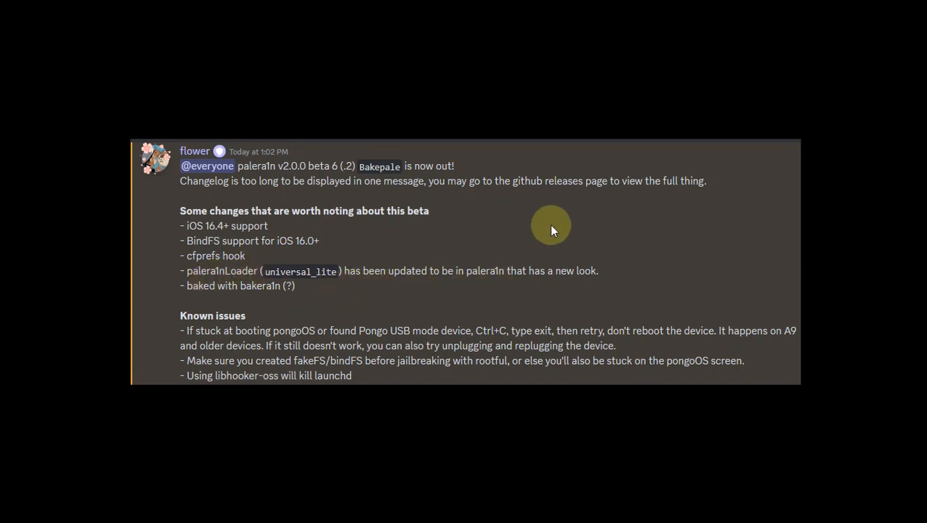
{"action": "mouse_move", "coordinate": [633, 267]}
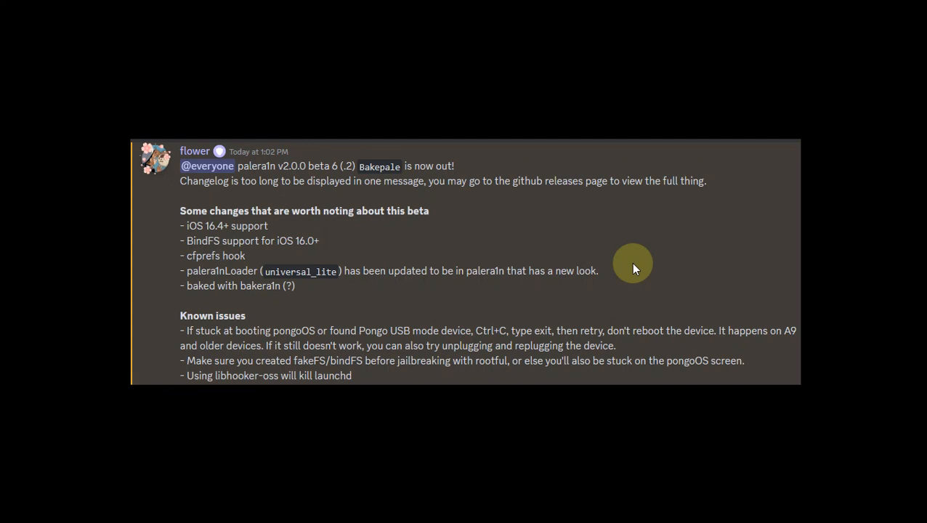
{"action": "mouse_move", "coordinate": [570, 239]}
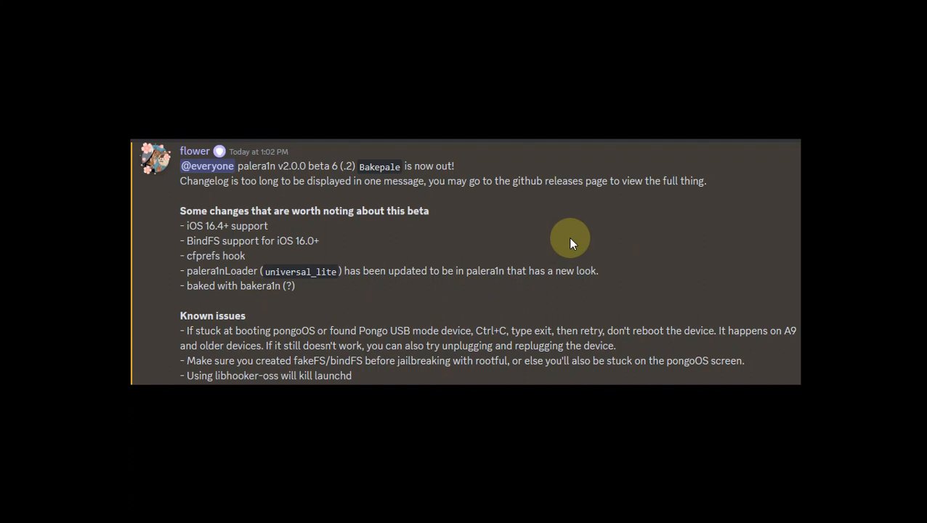
{"action": "mouse_move", "coordinate": [538, 250]}
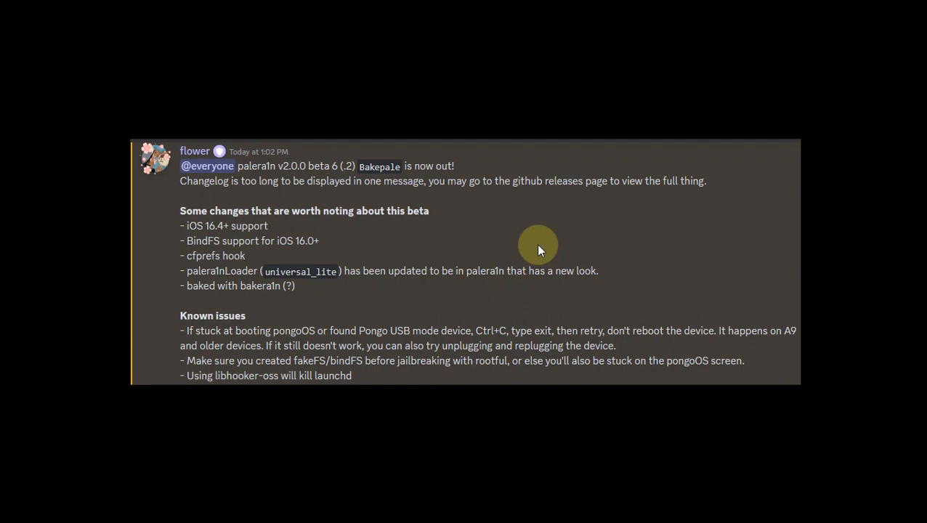
{"action": "mouse_move", "coordinate": [541, 241]}
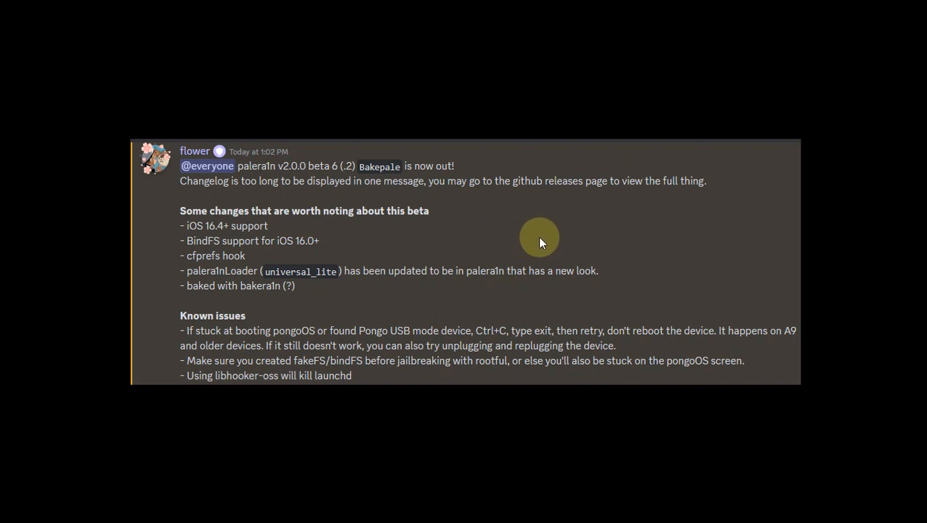
{"action": "mouse_move", "coordinate": [535, 320]}
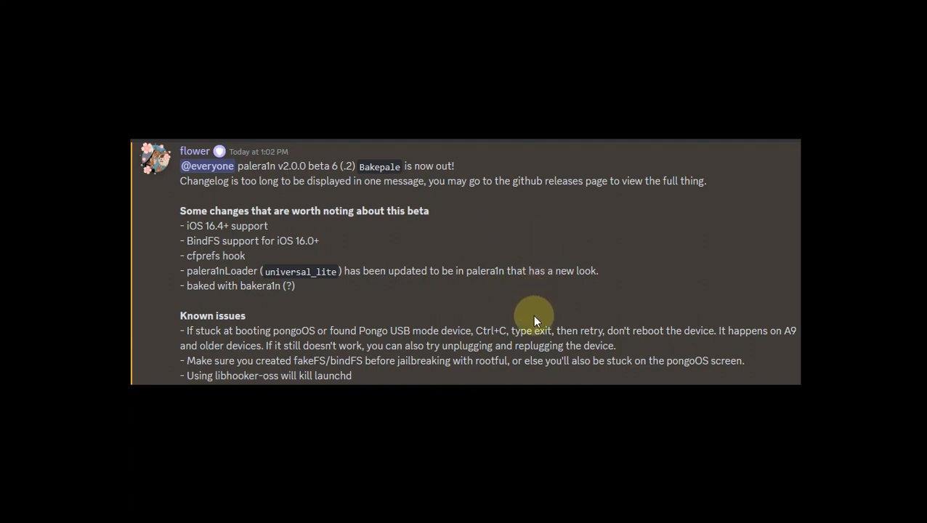
{"action": "mouse_move", "coordinate": [569, 301]}
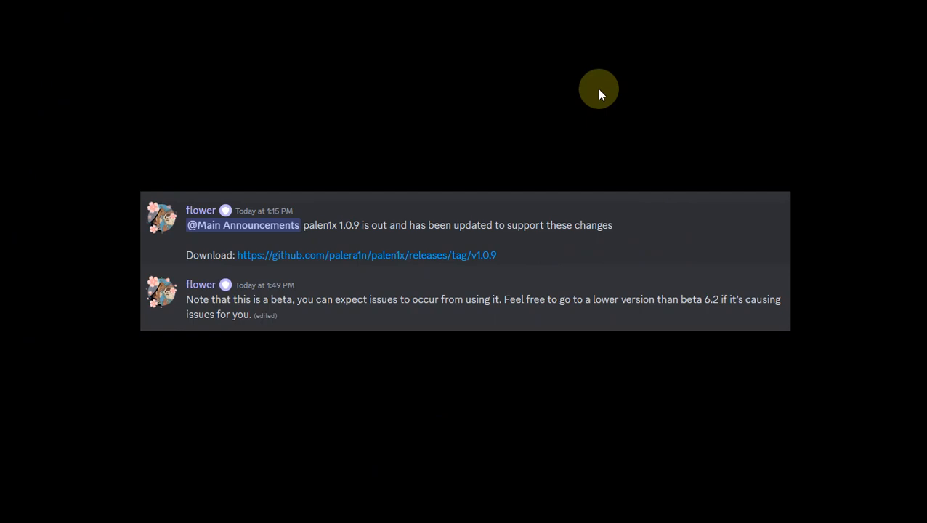
{"action": "mouse_move", "coordinate": [548, 128]}
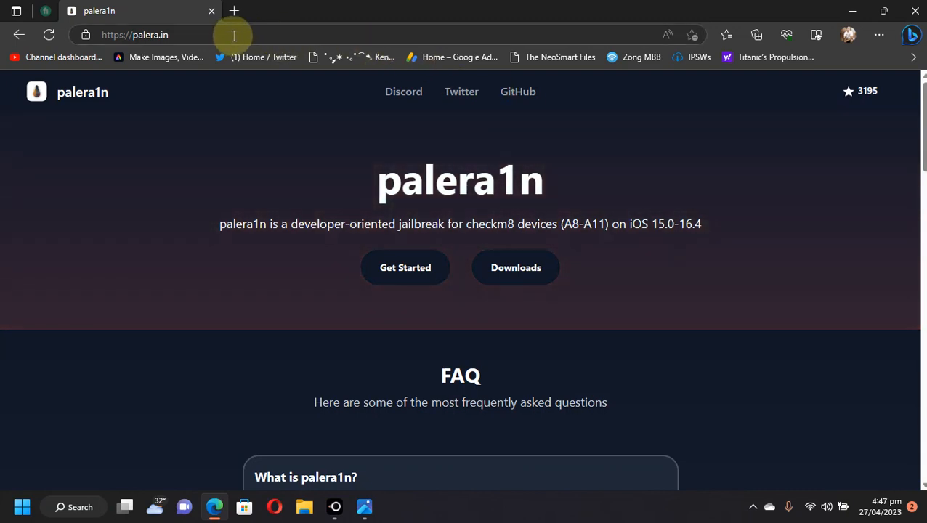
{"action": "mouse_move", "coordinate": [515, 267]}
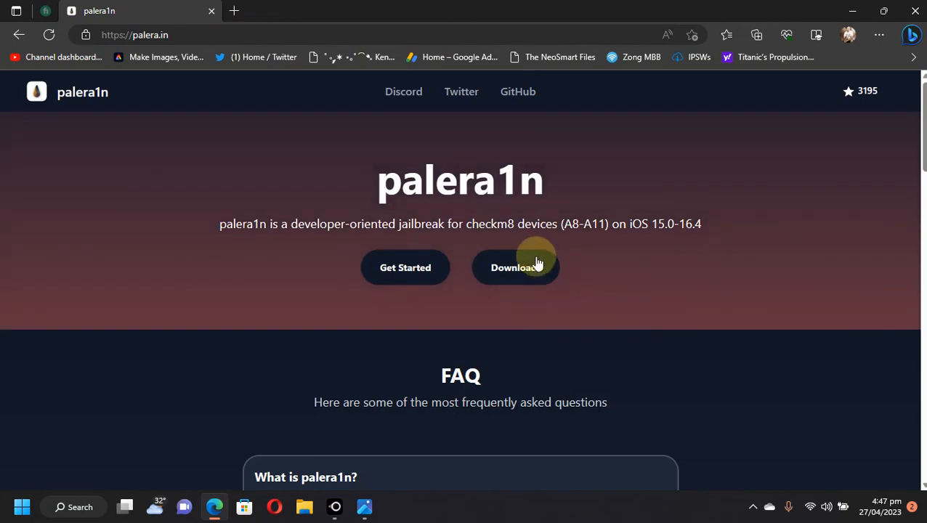
Step: Go to the Latest Release page for palera1n v2.0.0 beta 6: Bakepale from the Downloads button
{"action": "left_click", "coordinate": [514, 267]}
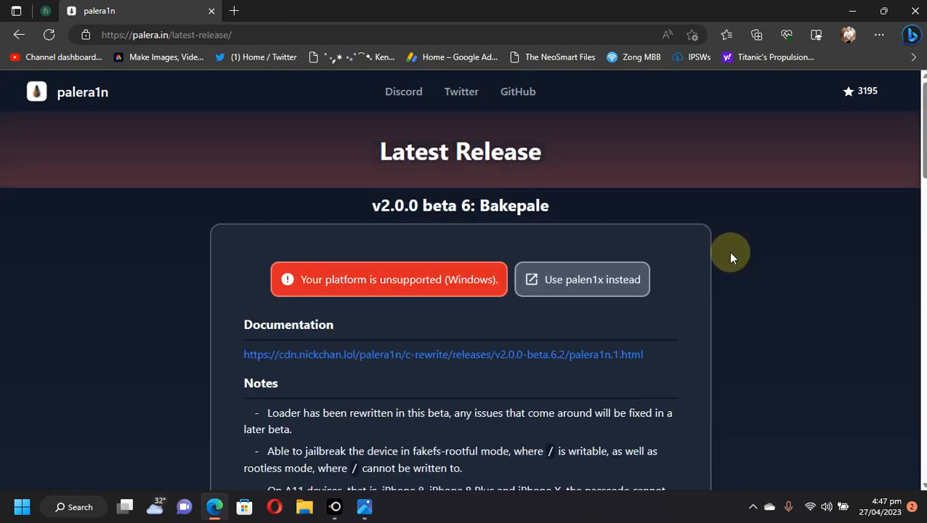
{"action": "mouse_move", "coordinate": [413, 289]}
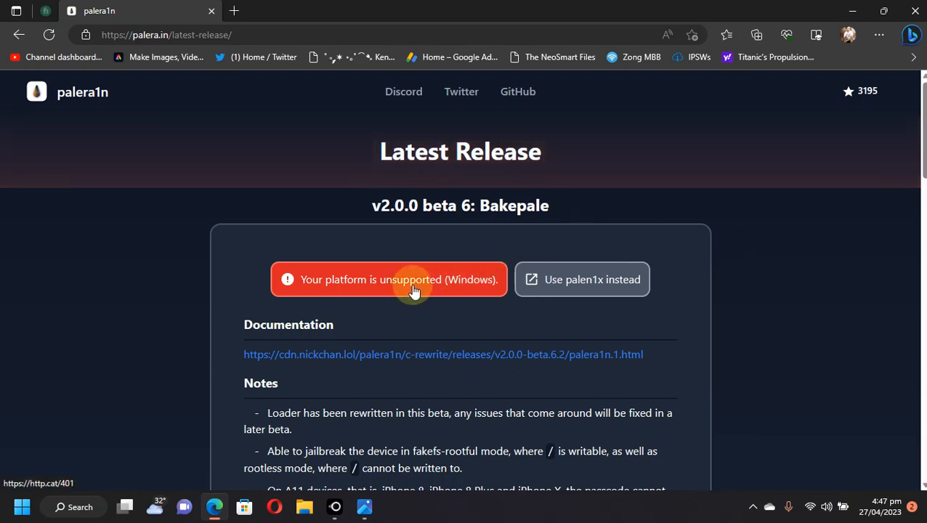
{"action": "mouse_move", "coordinate": [586, 299]}
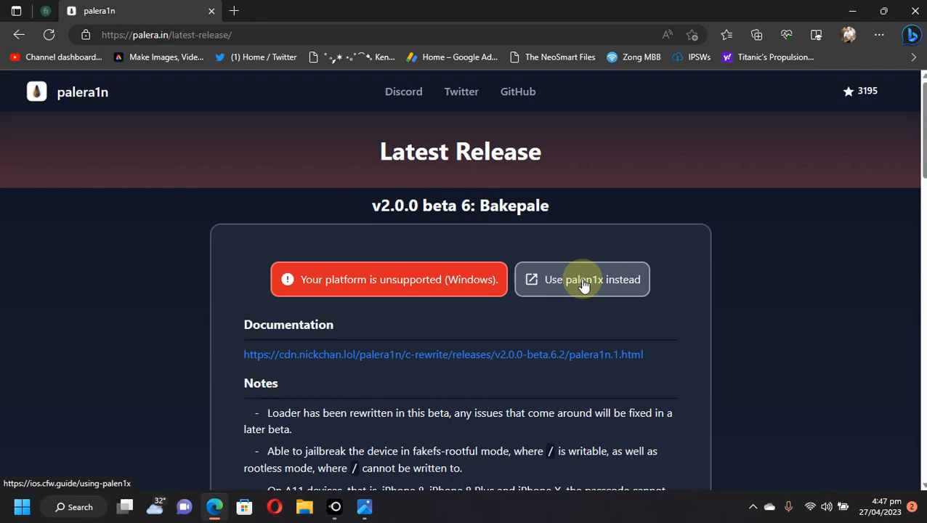
Step: Scroll through the All Builds download links and back up to the top of the release page
{"action": "scroll", "scroll_direction": "down", "scroll_amount": 3}
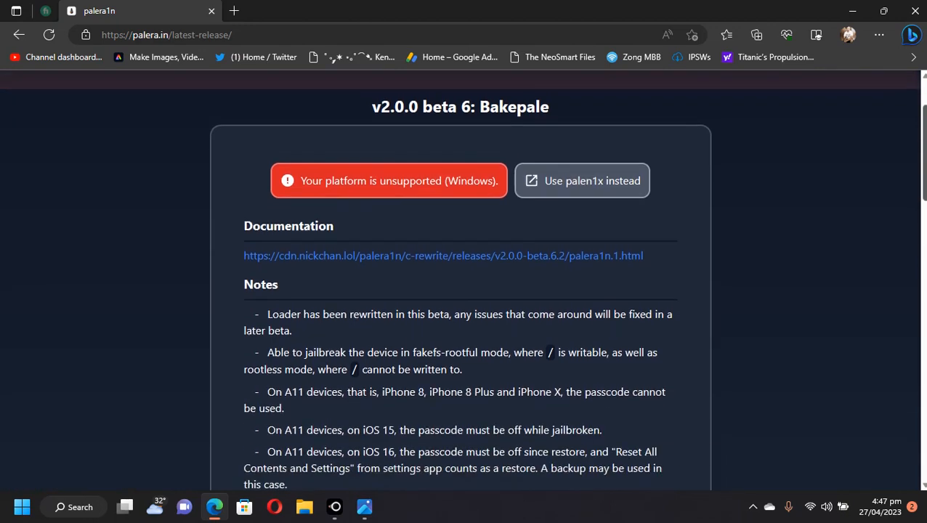
{"action": "scroll", "scroll_direction": "down", "scroll_amount": 3}
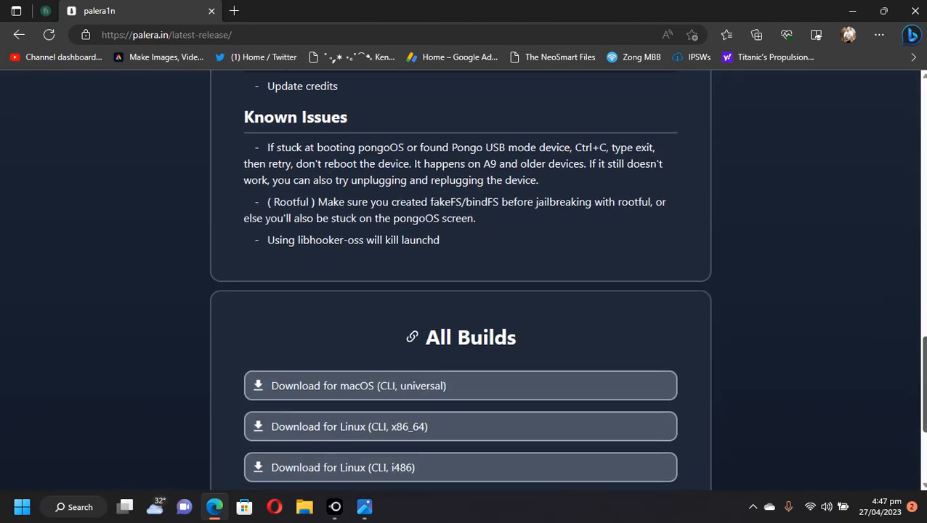
{"action": "scroll", "scroll_direction": "down", "scroll_amount": 3}
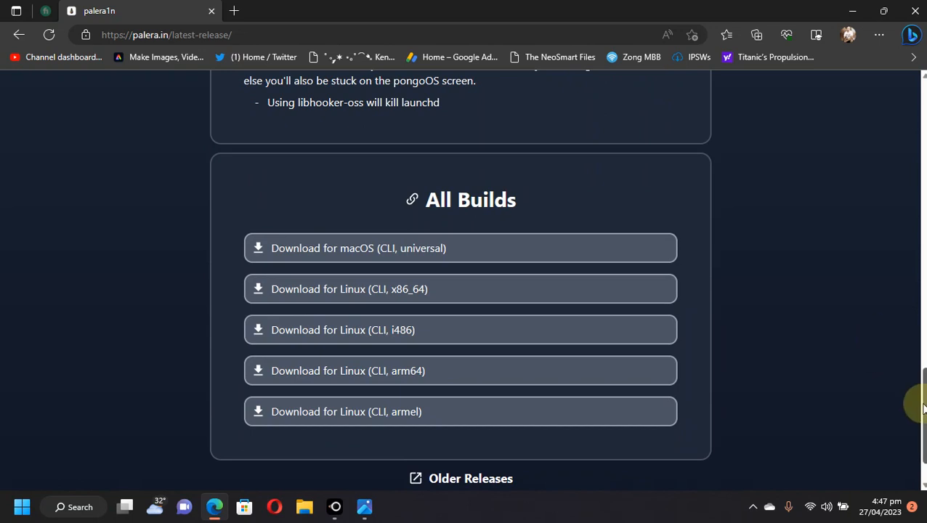
{"action": "mouse_move", "coordinate": [385, 398]}
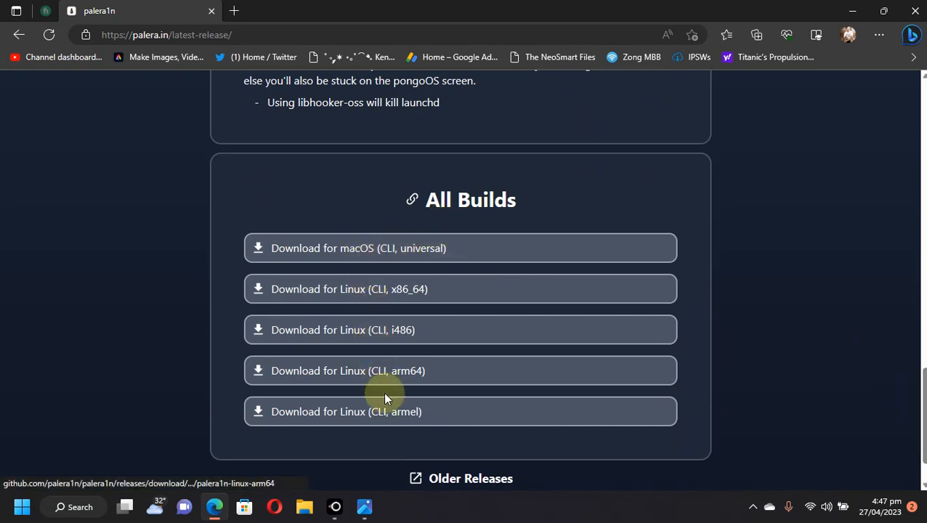
{"action": "mouse_move", "coordinate": [724, 304]}
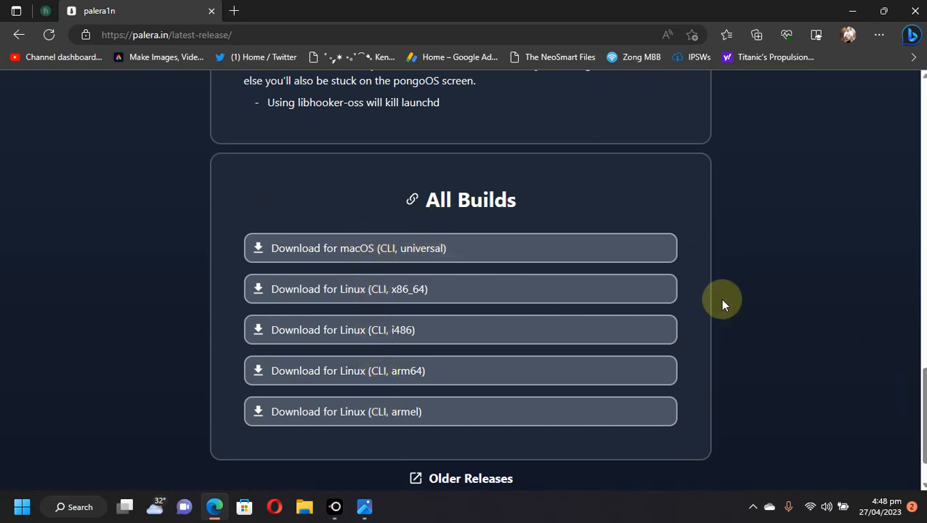
{"action": "mouse_move", "coordinate": [349, 311]}
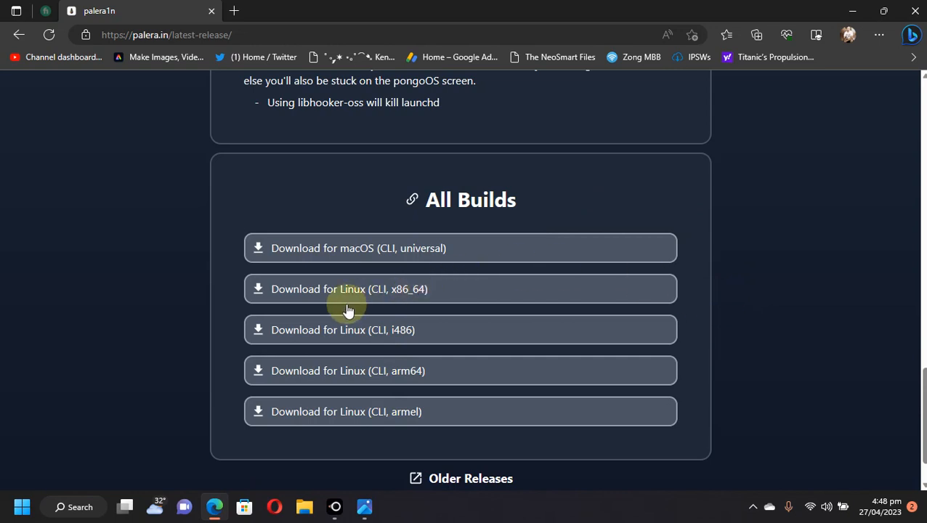
{"action": "mouse_move", "coordinate": [414, 298]}
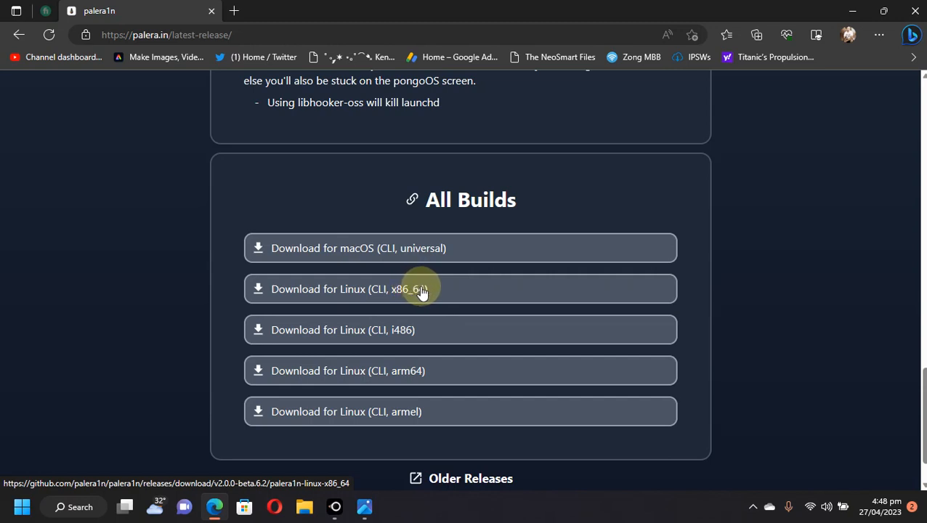
{"action": "mouse_move", "coordinate": [421, 247]}
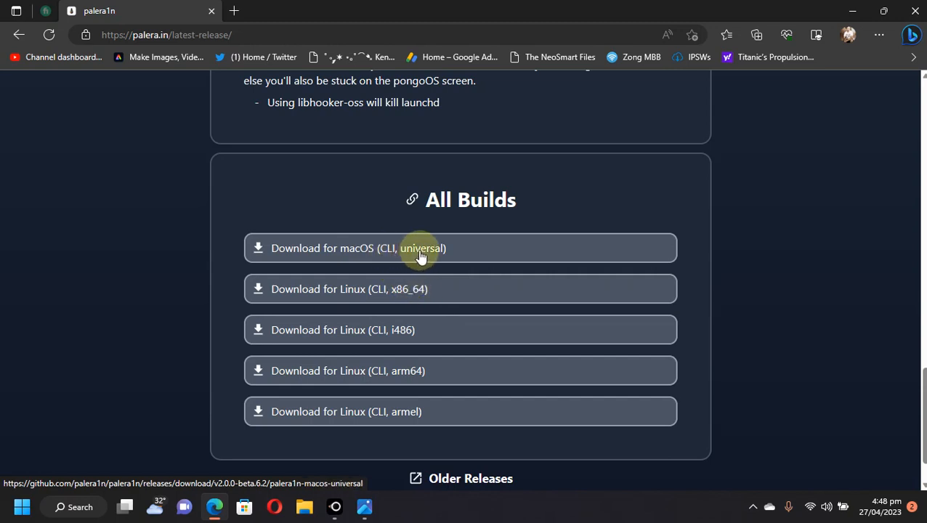
{"action": "mouse_move", "coordinate": [861, 269]}
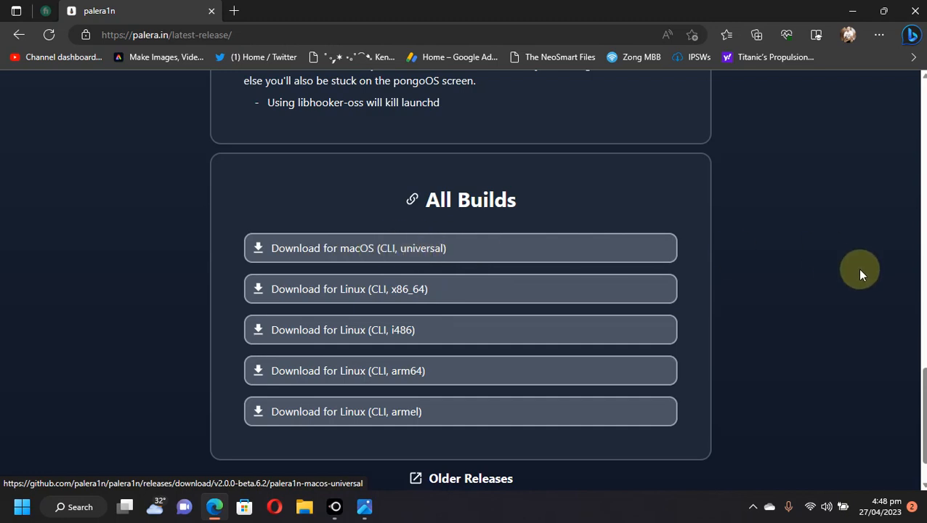
{"action": "scroll", "scroll_direction": "up", "scroll_amount": 3}
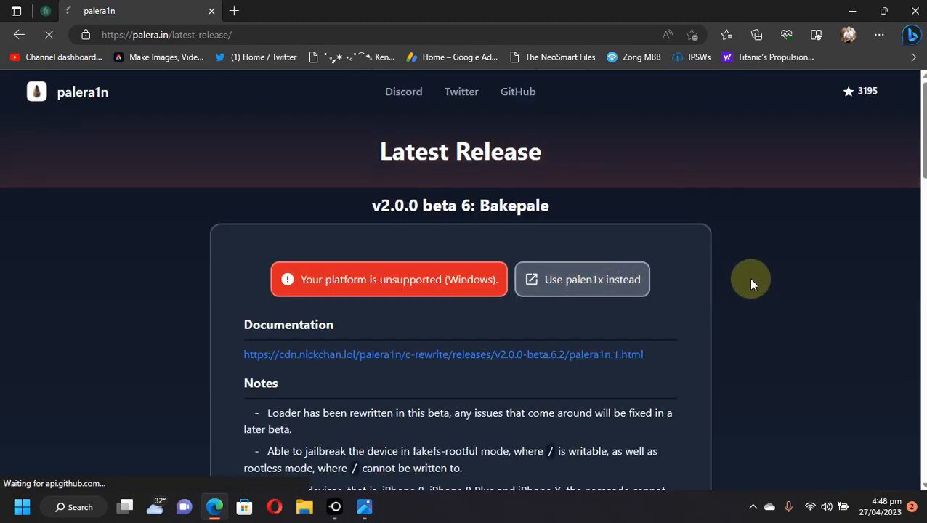
{"action": "left_click", "coordinate": [581, 279]}
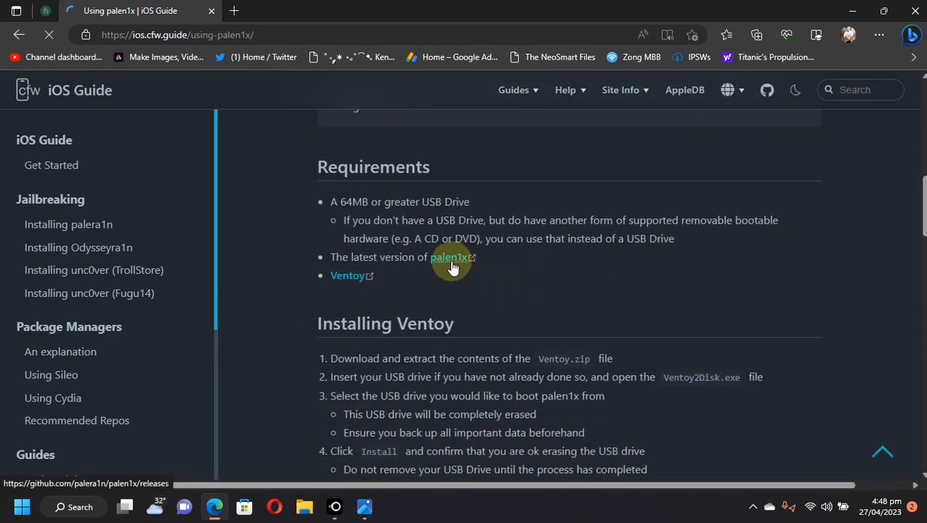
{"action": "left_click", "coordinate": [451, 258]}
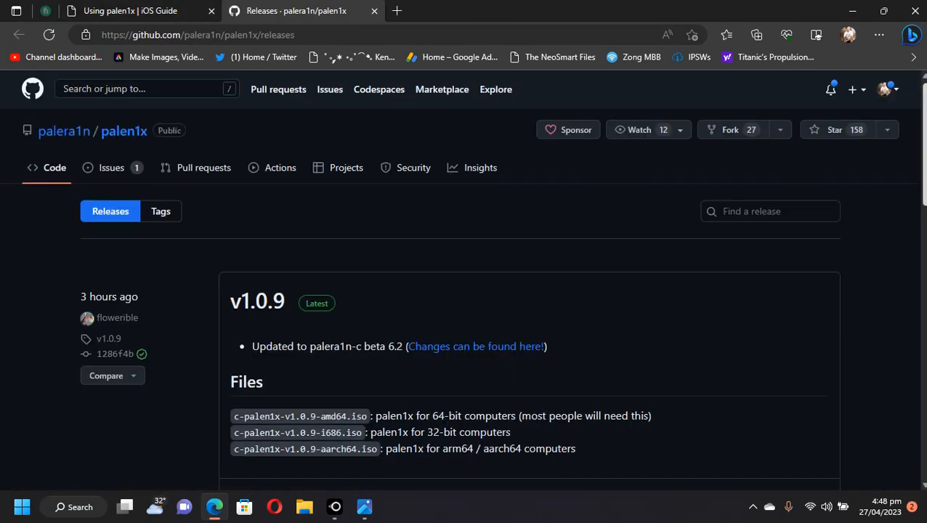
{"action": "scroll", "scroll_direction": "down", "scroll_amount": 3}
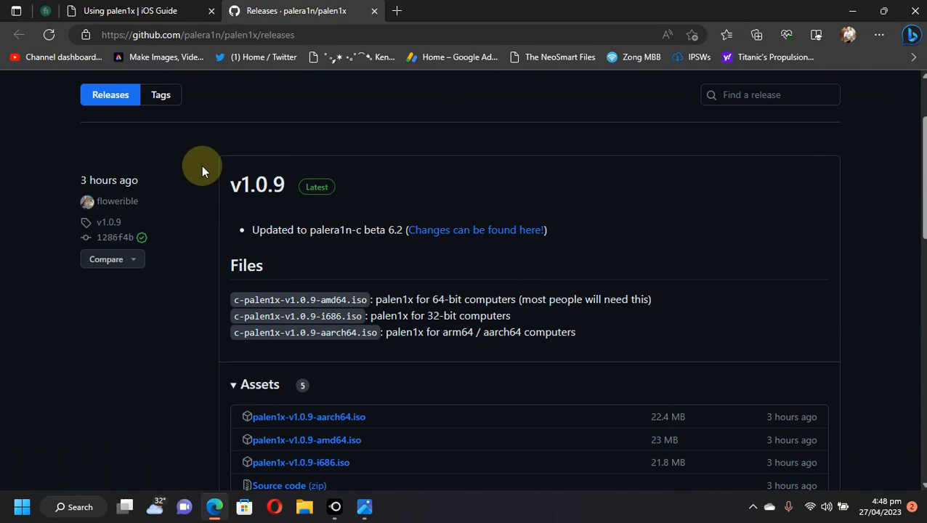
{"action": "mouse_move", "coordinate": [196, 203]}
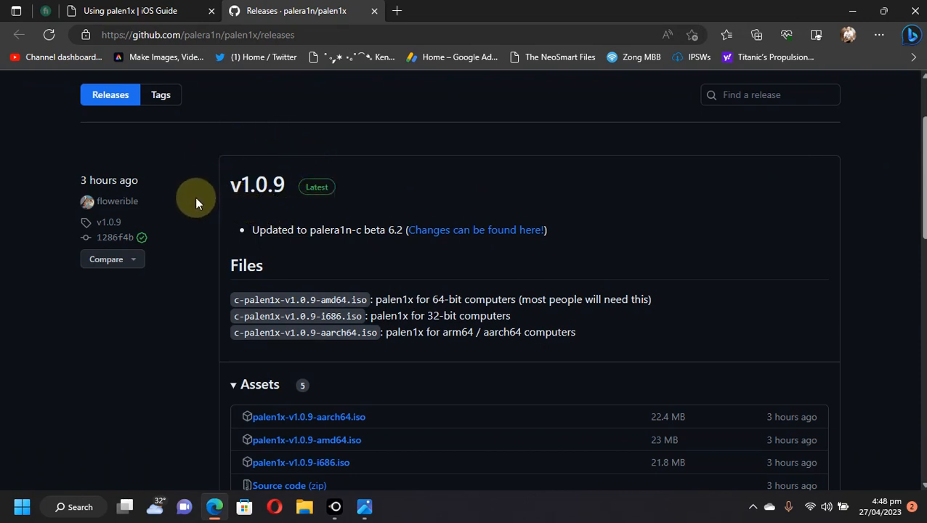
{"action": "mouse_move", "coordinate": [576, 181]}
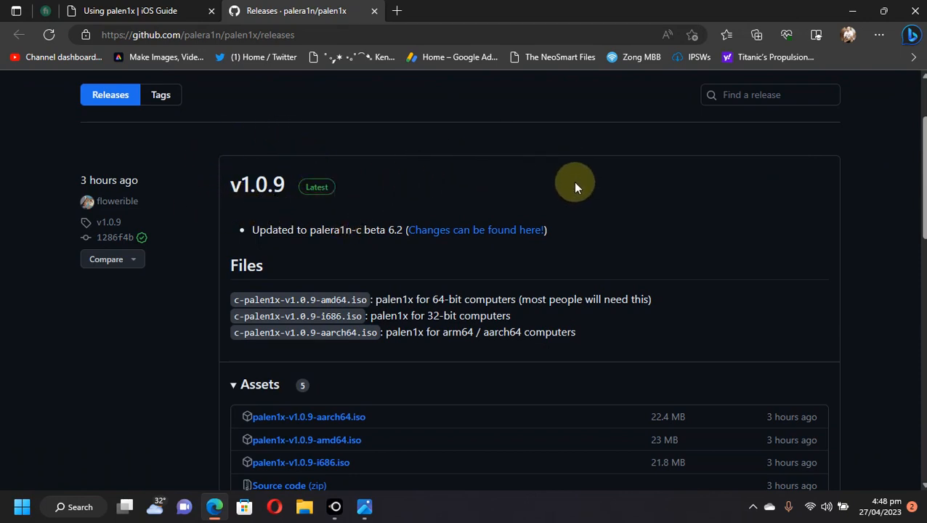
{"action": "scroll", "scroll_direction": "down", "scroll_amount": 3}
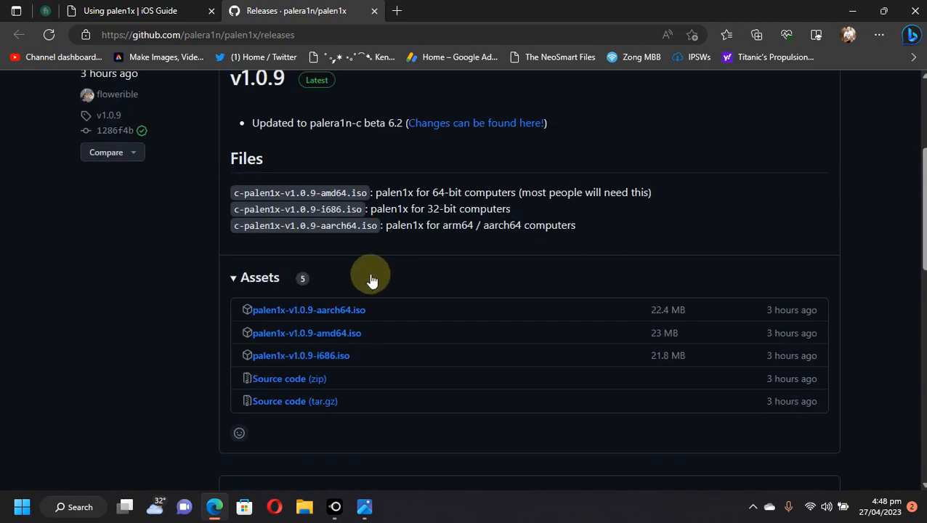
{"action": "mouse_move", "coordinate": [666, 244]}
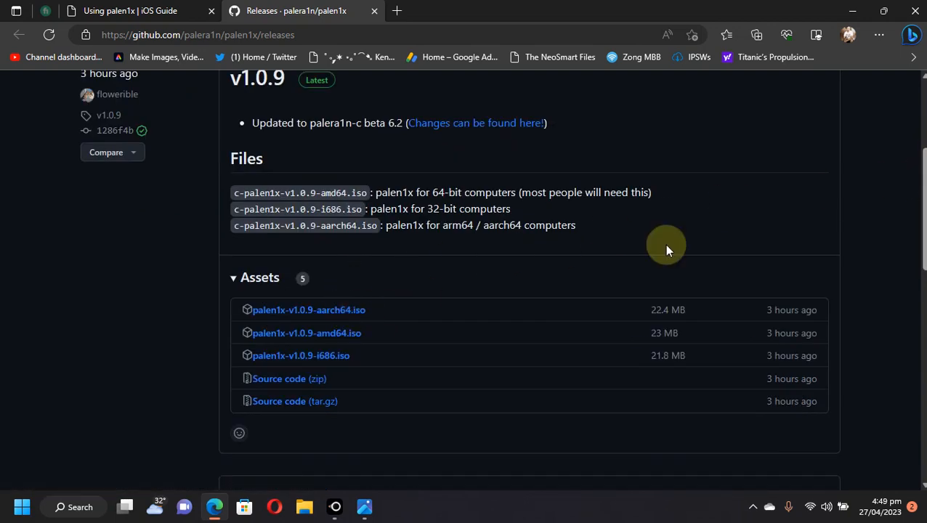
{"action": "mouse_move", "coordinate": [341, 333]}
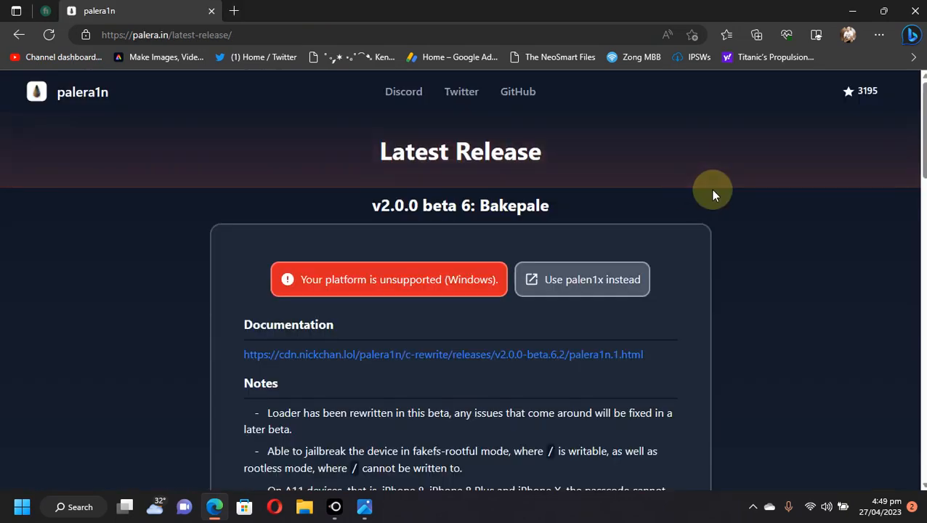
{"action": "scroll", "scroll_direction": "down", "scroll_amount": 3}
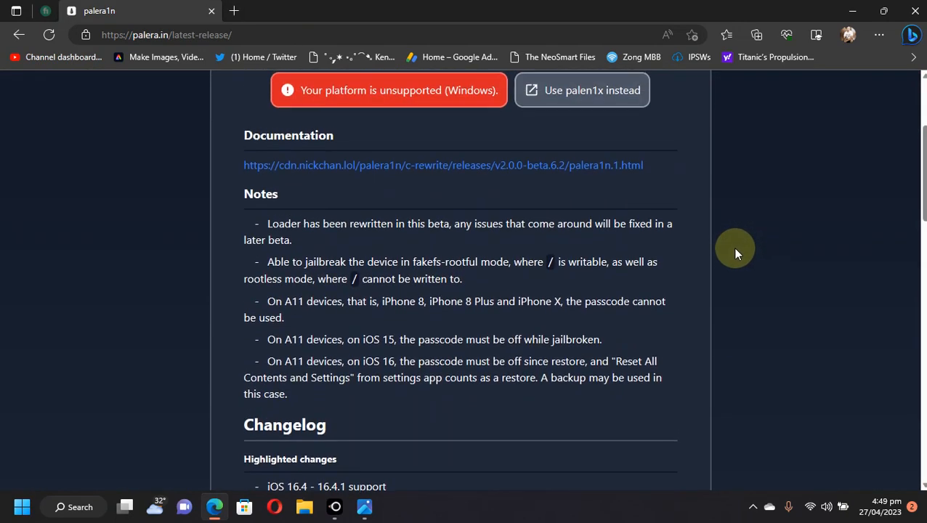
{"action": "mouse_move", "coordinate": [732, 231]}
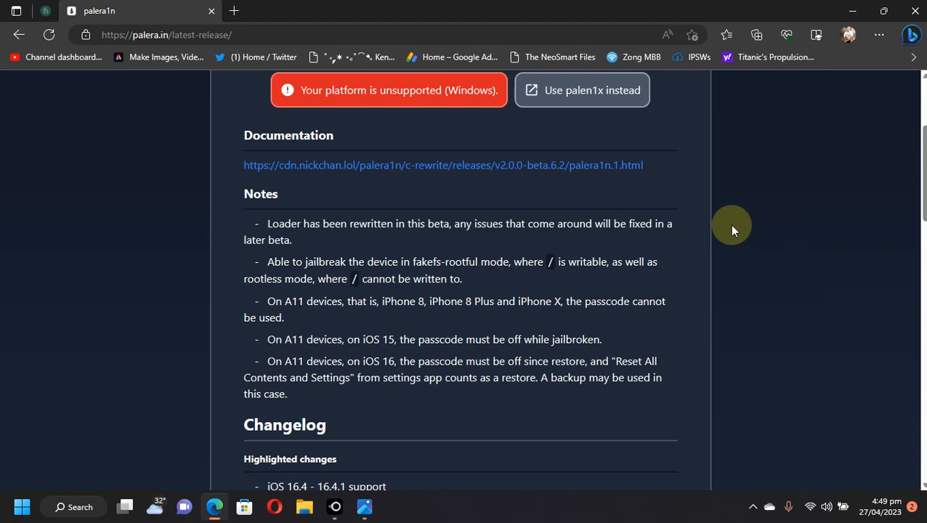
{"action": "scroll", "scroll_direction": "down", "scroll_amount": 3}
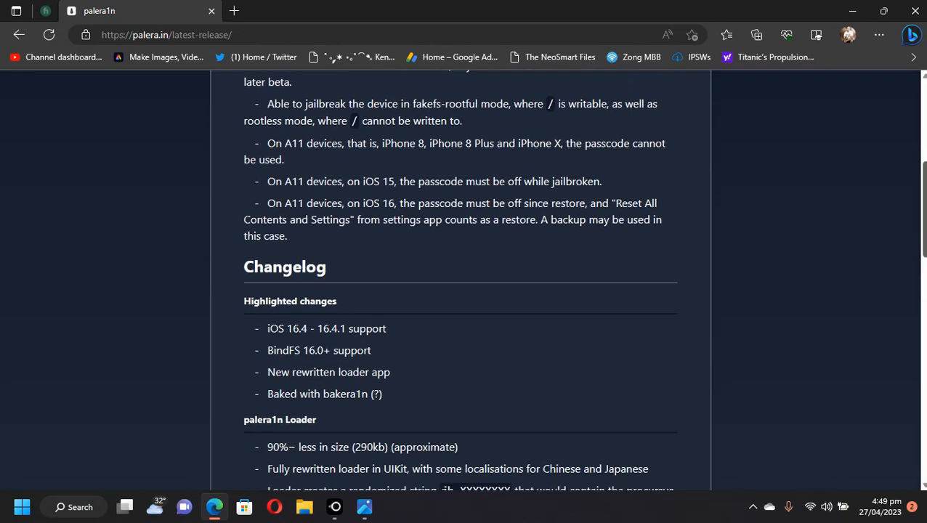
{"action": "scroll", "scroll_direction": "down", "scroll_amount": 3}
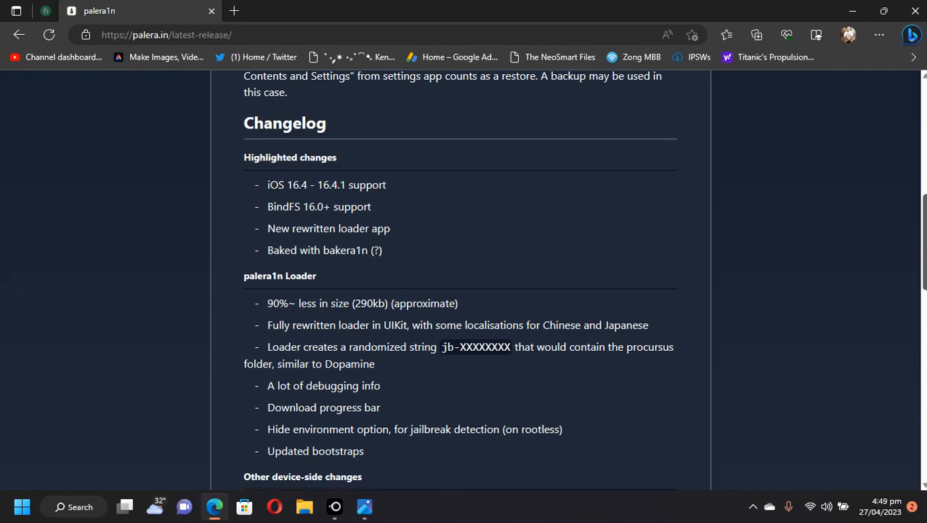
{"action": "scroll", "scroll_direction": "down", "scroll_amount": 3}
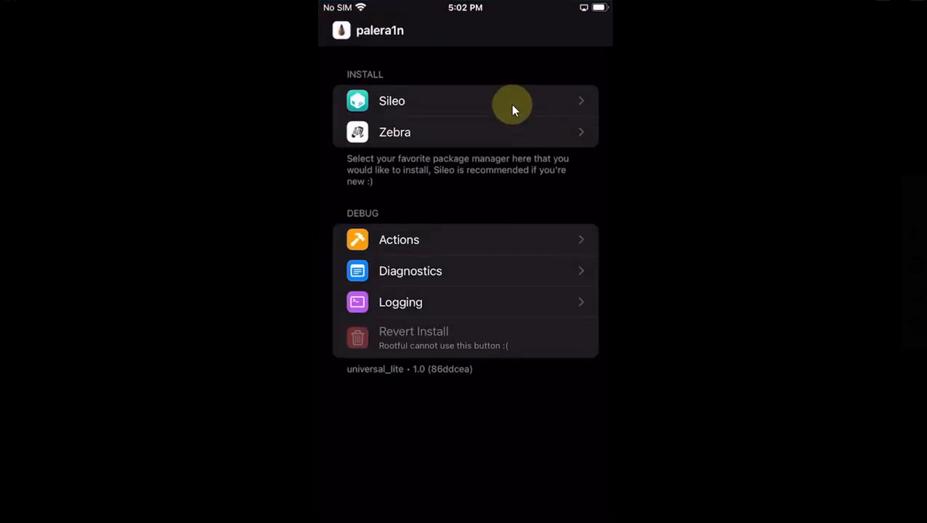
{"action": "mouse_move", "coordinate": [460, 76]}
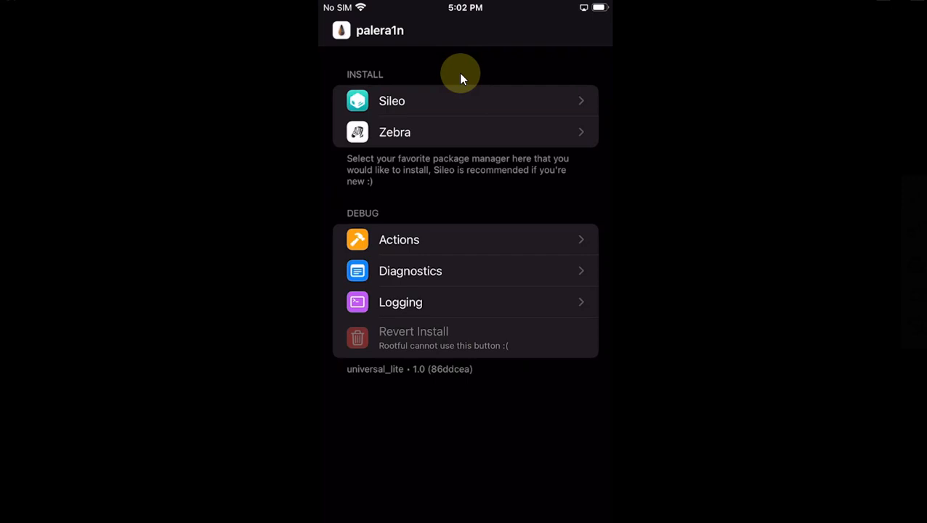
{"action": "mouse_move", "coordinate": [468, 79]}
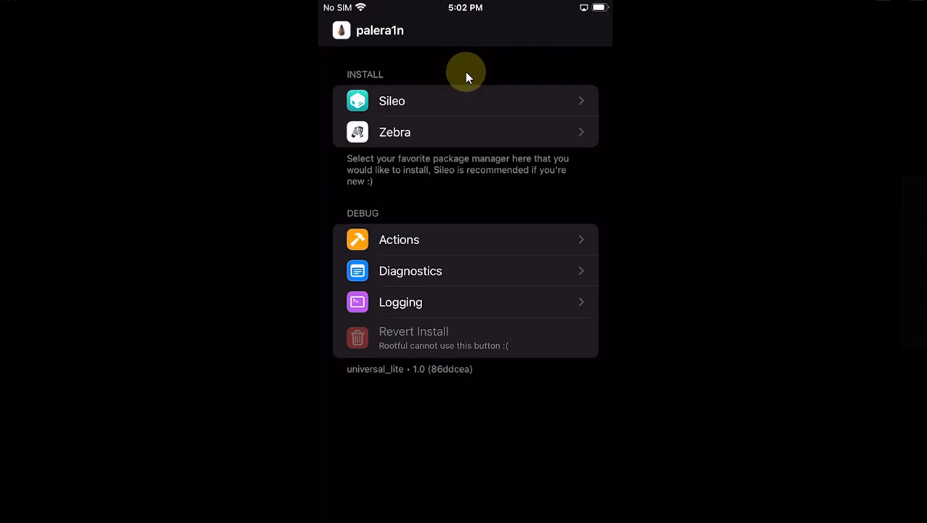
{"action": "mouse_move", "coordinate": [470, 96]}
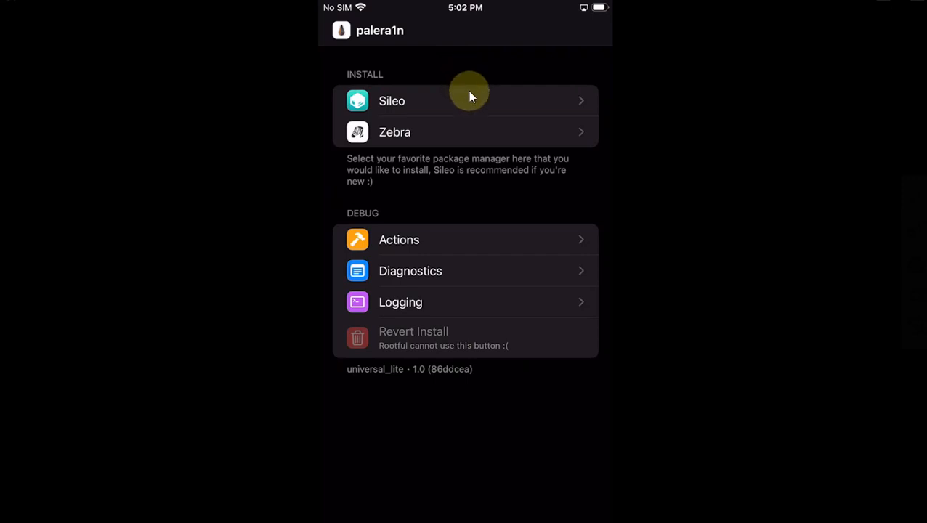
{"action": "mouse_move", "coordinate": [657, 215]}
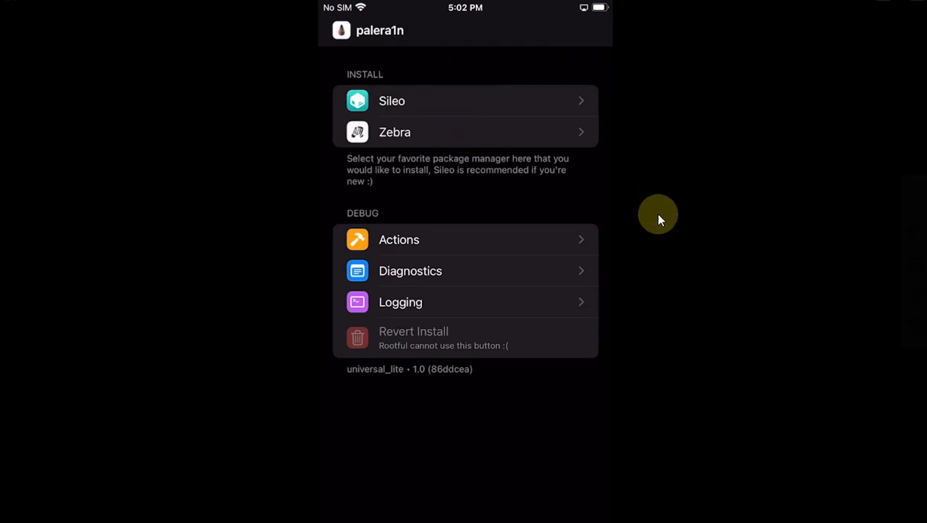
{"action": "mouse_move", "coordinate": [431, 244]}
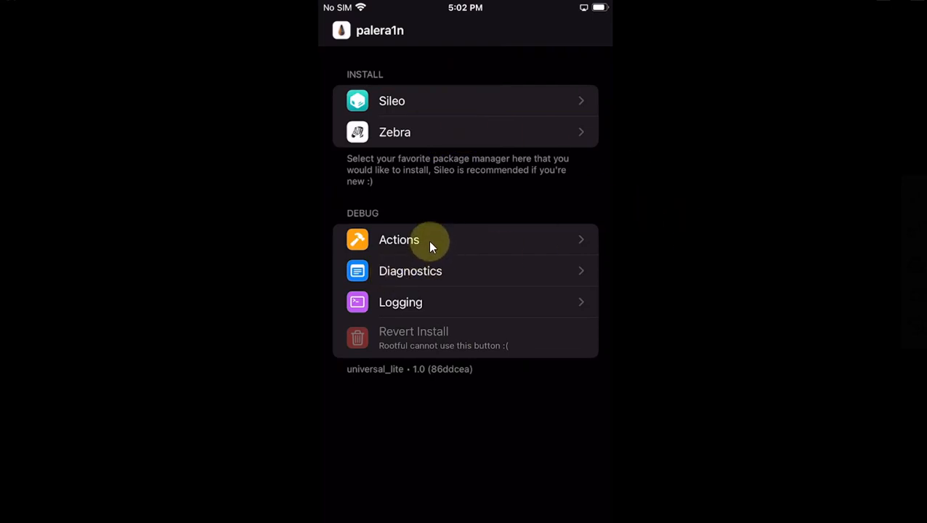
Step: Launch the palera1n loader, review its Actions page of openers and utilities, and return to the main screen
{"action": "left_click", "coordinate": [398, 240]}
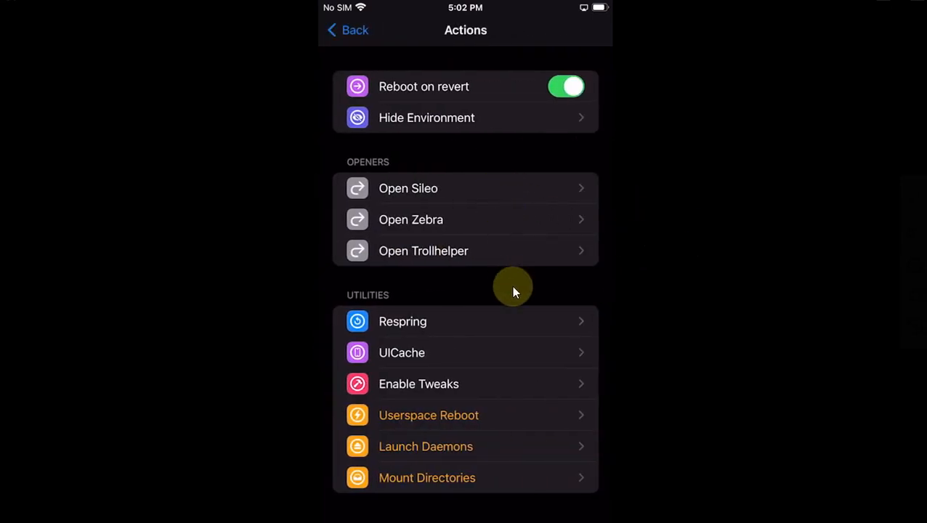
{"action": "mouse_move", "coordinate": [491, 367]}
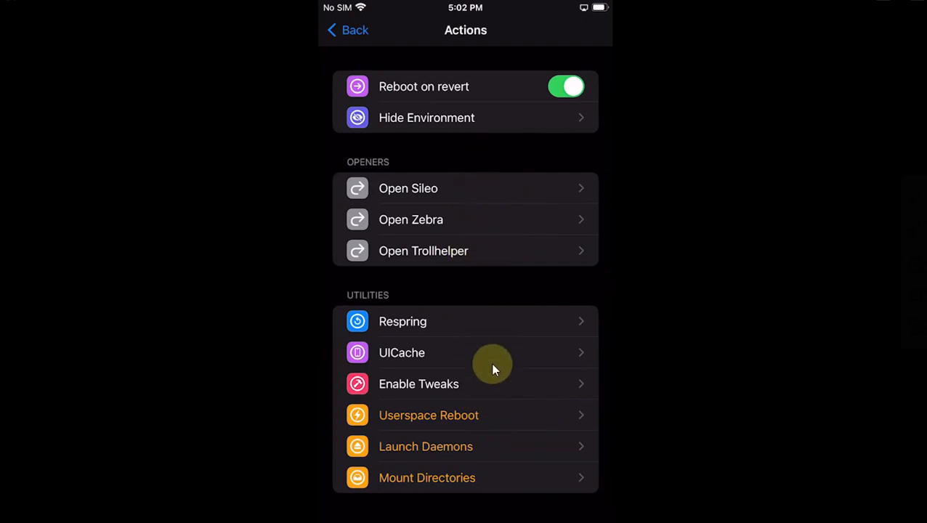
{"action": "mouse_move", "coordinate": [454, 160]}
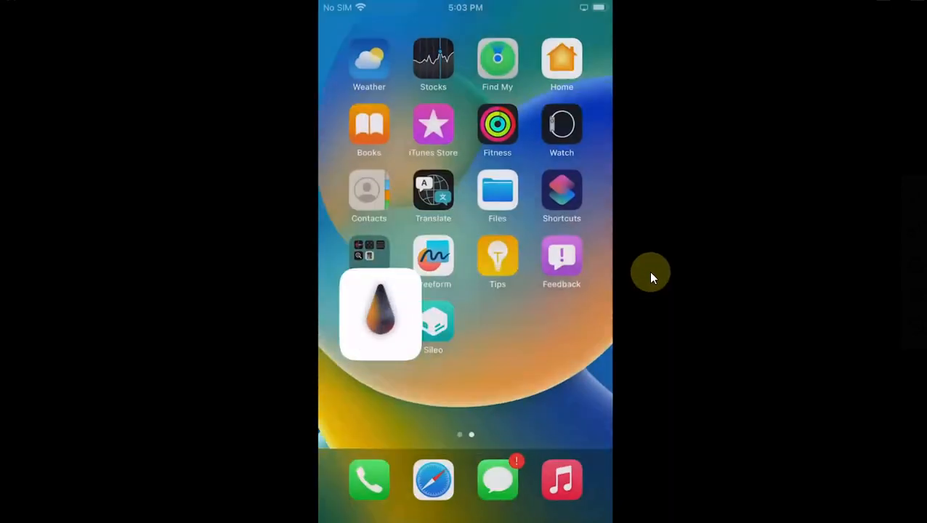
{"action": "left_click", "coordinate": [379, 314]}
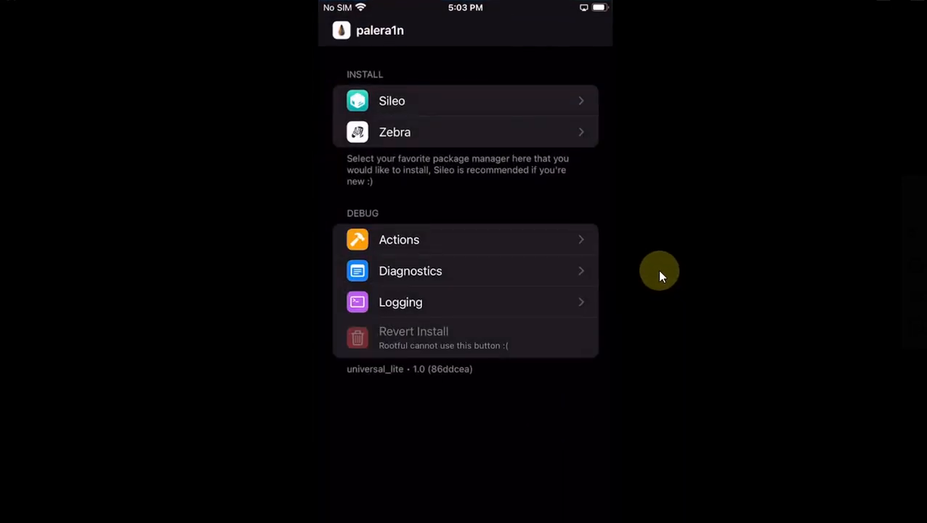
{"action": "left_click", "coordinate": [465, 240]}
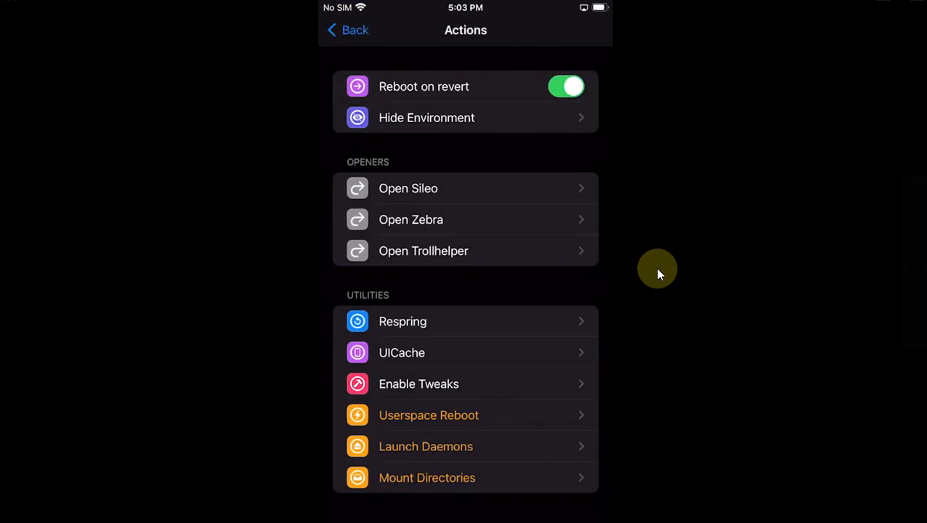
{"action": "mouse_move", "coordinate": [454, 260]}
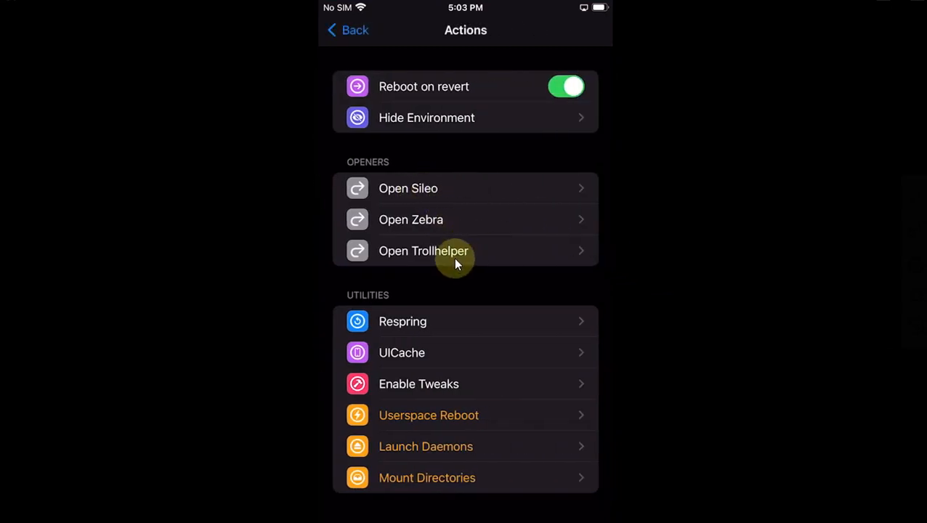
{"action": "mouse_move", "coordinate": [660, 316]}
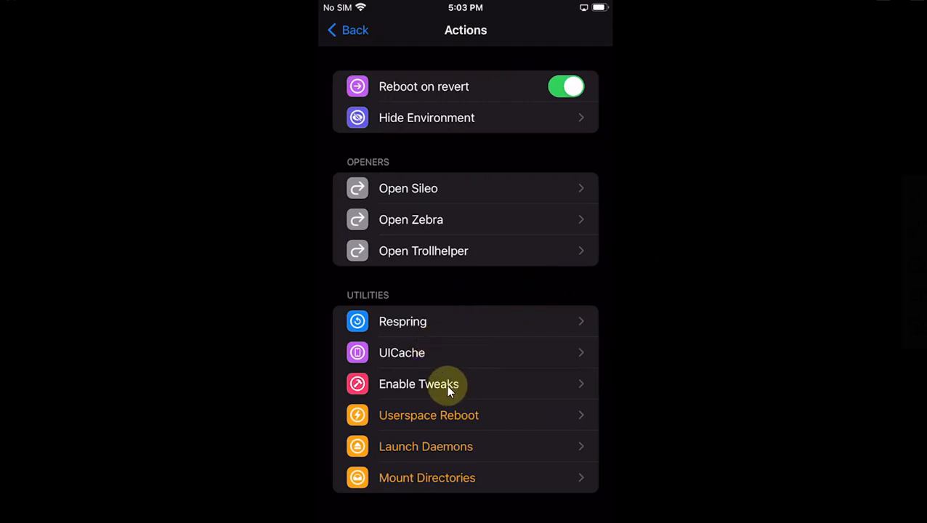
{"action": "mouse_move", "coordinate": [646, 259]}
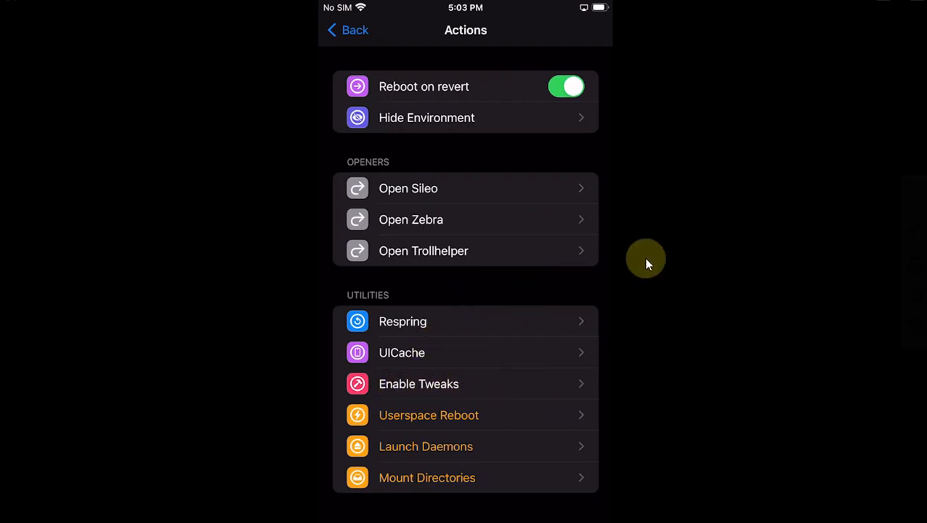
{"action": "left_click", "coordinate": [347, 29]}
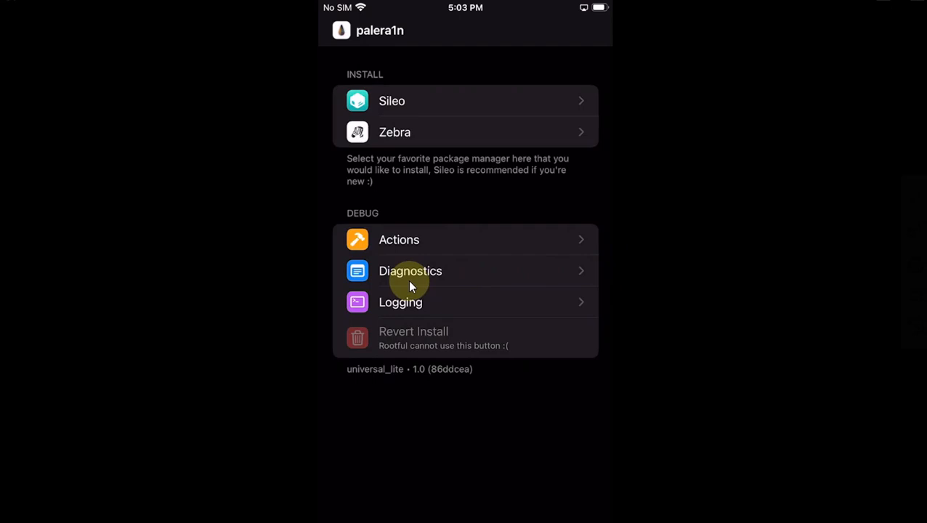
Step: Review the Diagnostics page (iOS 16.5, arm64, rootful, environment details) and return to the main screen
{"action": "left_click", "coordinate": [410, 270]}
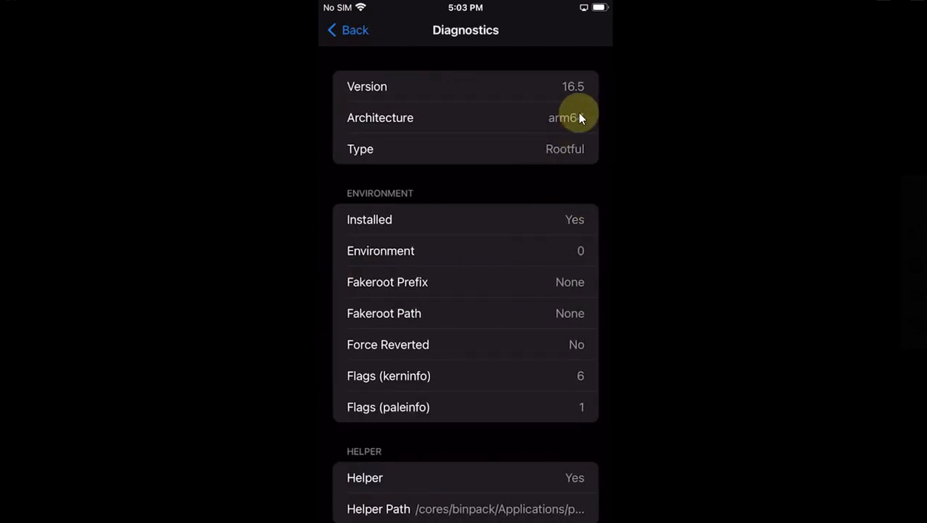
{"action": "mouse_move", "coordinate": [708, 165]}
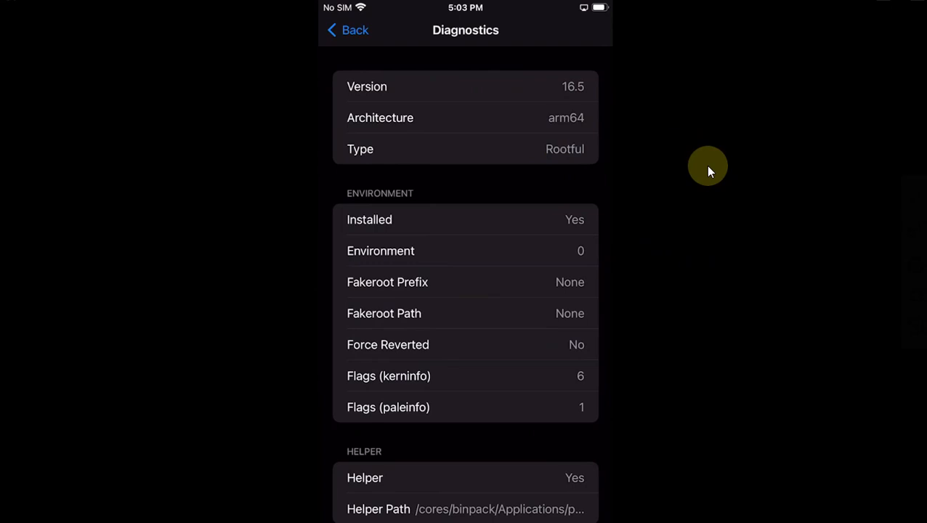
{"action": "mouse_move", "coordinate": [559, 175]}
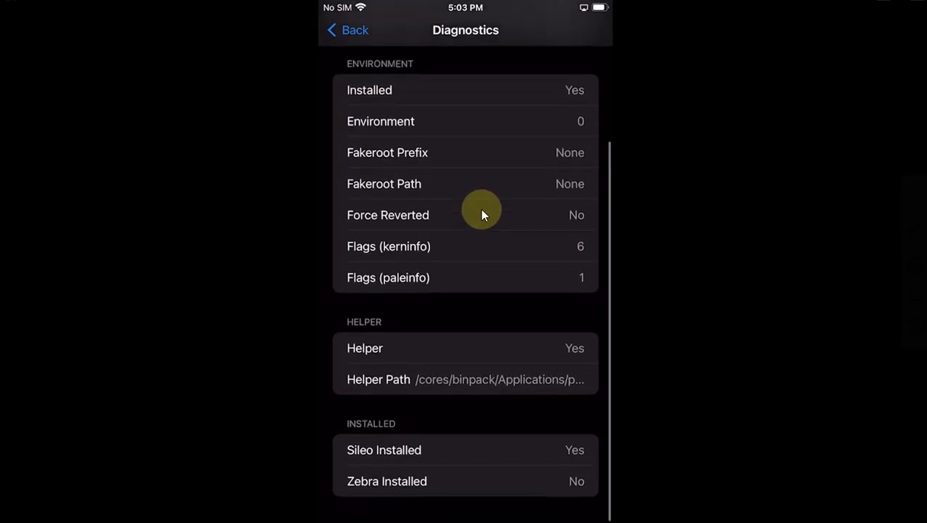
{"action": "left_click", "coordinate": [346, 29]}
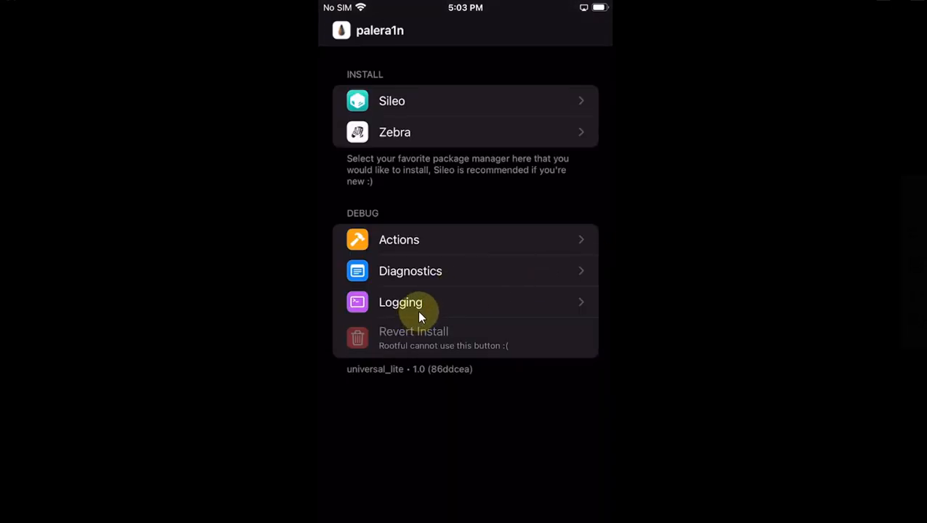
{"action": "mouse_move", "coordinate": [663, 268]}
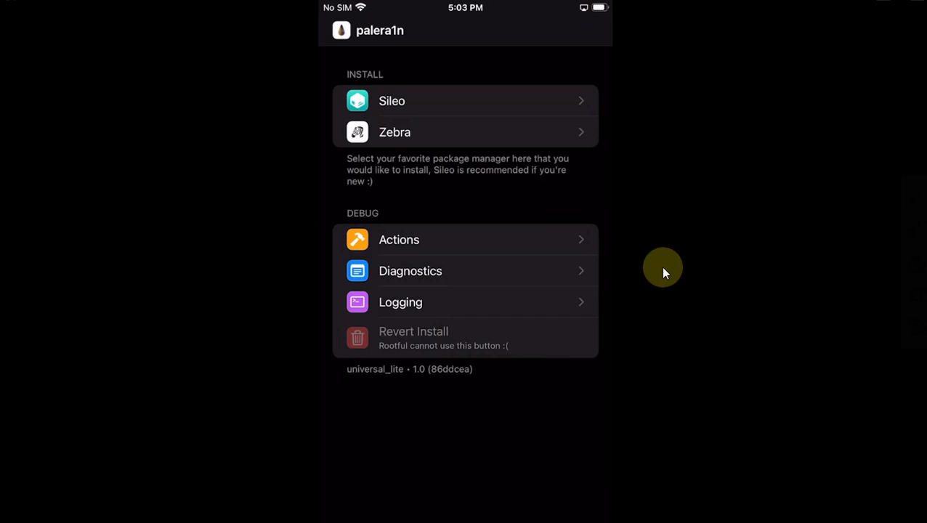
{"action": "mouse_move", "coordinate": [410, 341]}
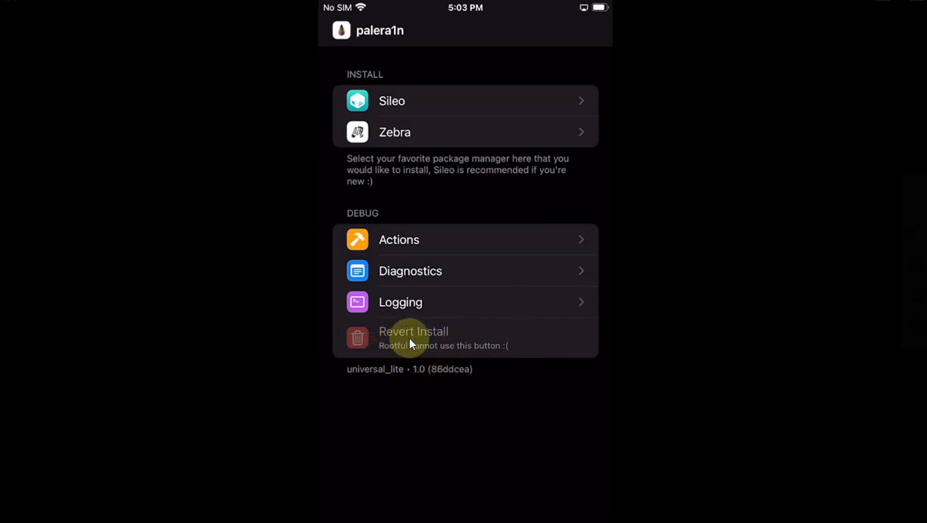
{"action": "mouse_move", "coordinate": [694, 326]}
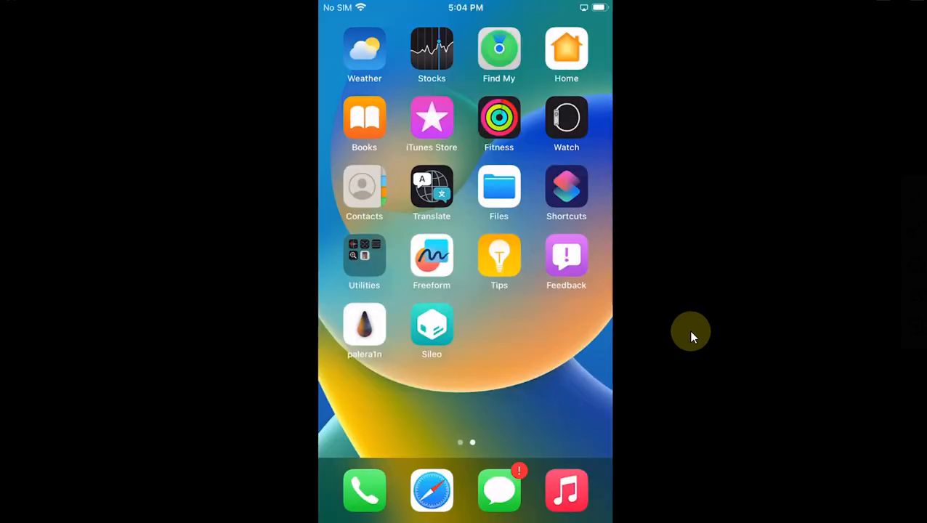
{"action": "left_click", "coordinate": [431, 326]}
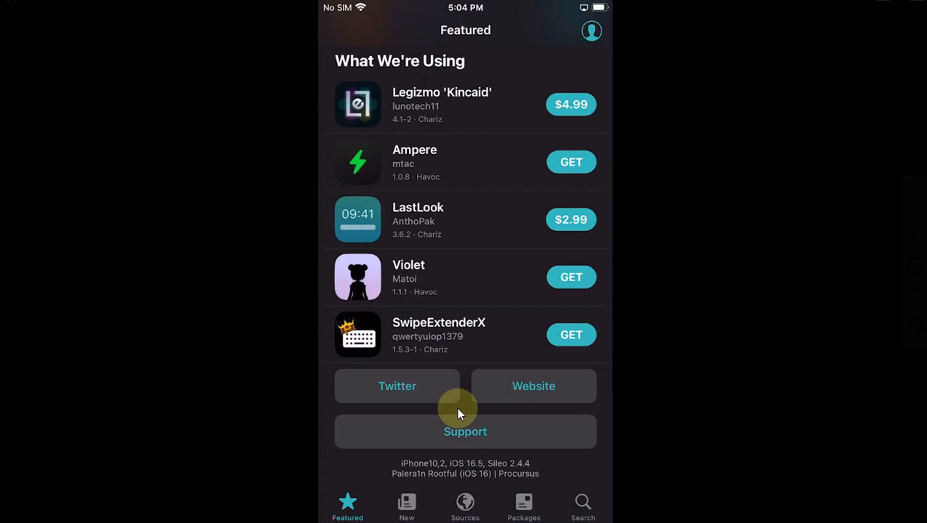
{"action": "mouse_move", "coordinate": [438, 483]}
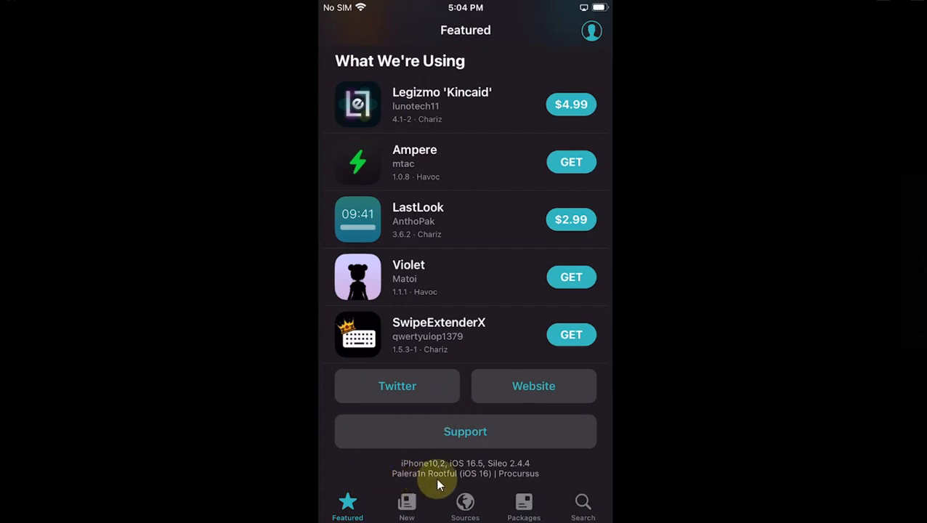
{"action": "mouse_move", "coordinate": [645, 346]}
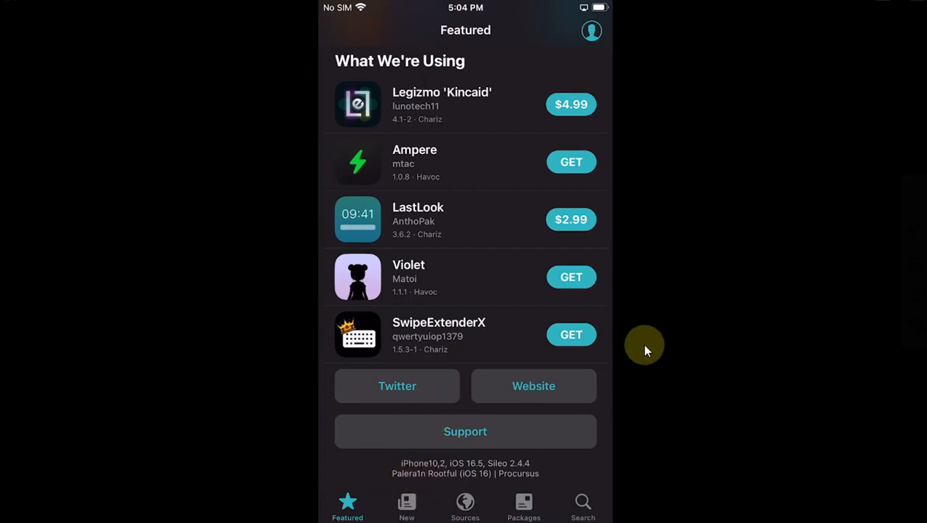
{"action": "mouse_move", "coordinate": [487, 483]}
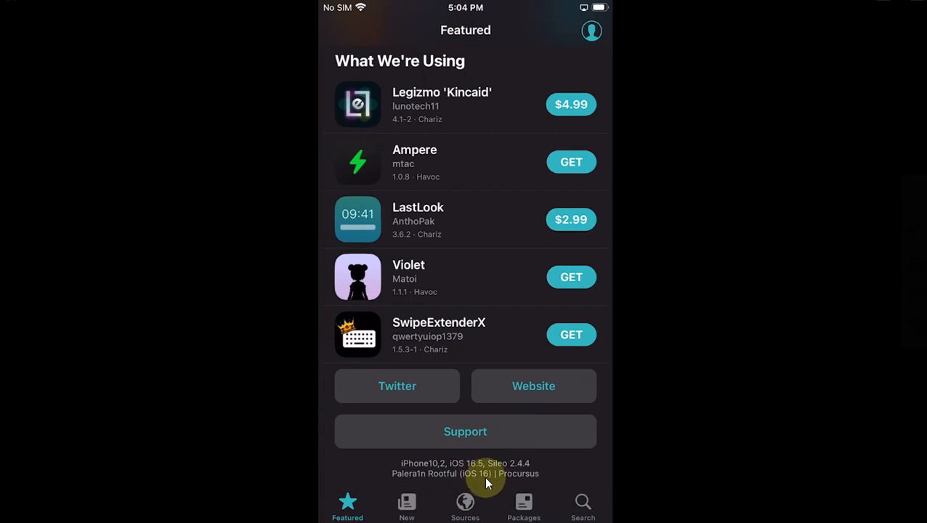
{"action": "mouse_move", "coordinate": [472, 465]}
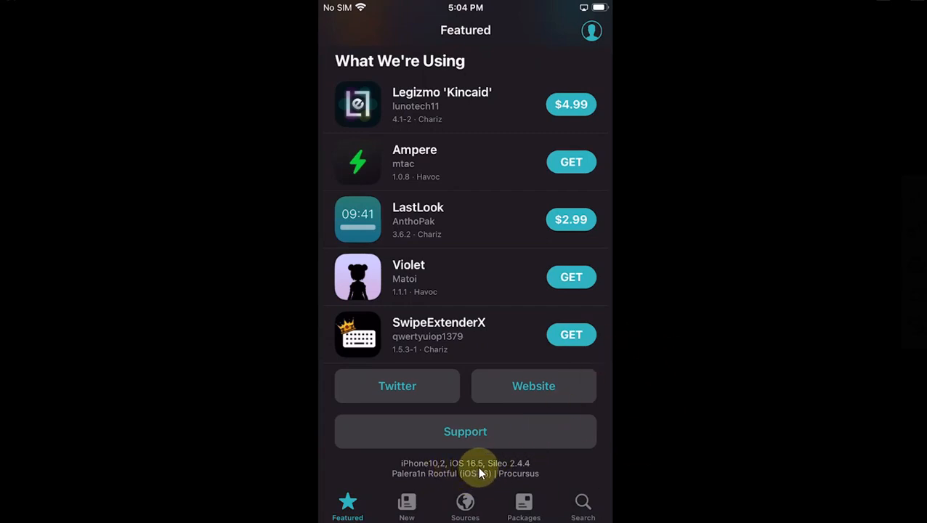
{"action": "mouse_move", "coordinate": [674, 298]}
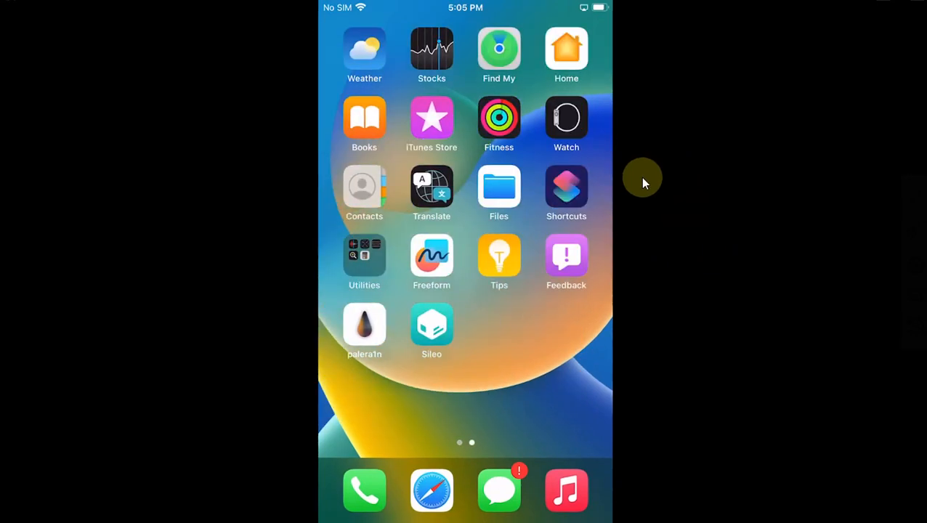
{"action": "left_click", "coordinate": [364, 324]}
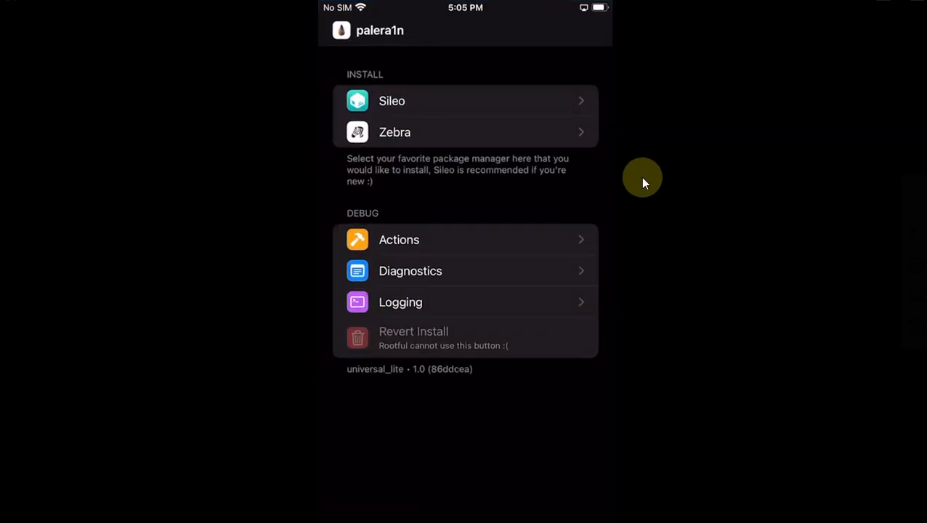
{"action": "key", "text": "home"}
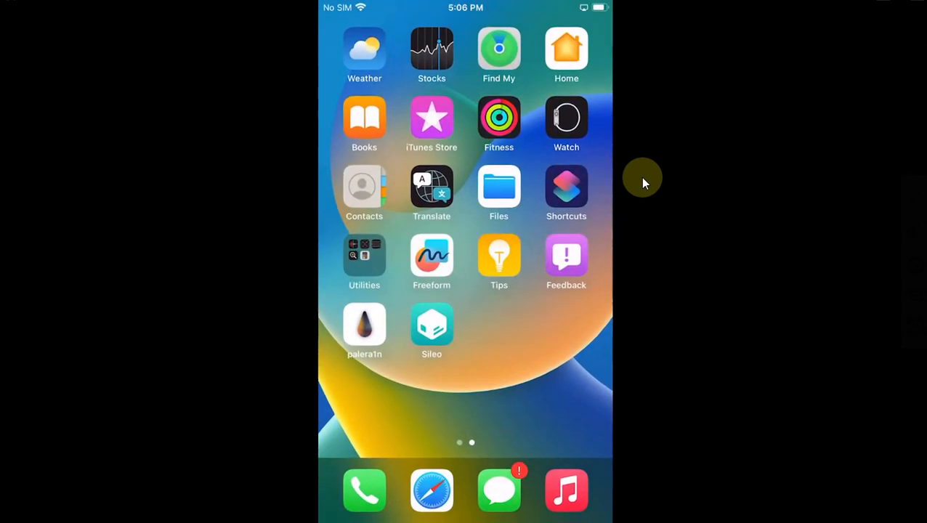